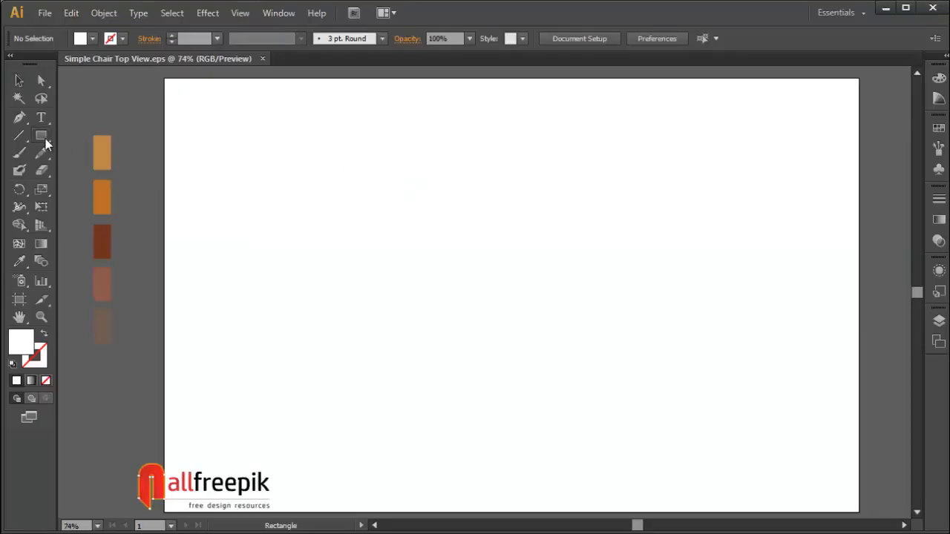
Draw a tall leg rectangle, fill it with the orange swatch, and add an 80% scaled copy.
left_click_drag(350, 147, 385, 297)
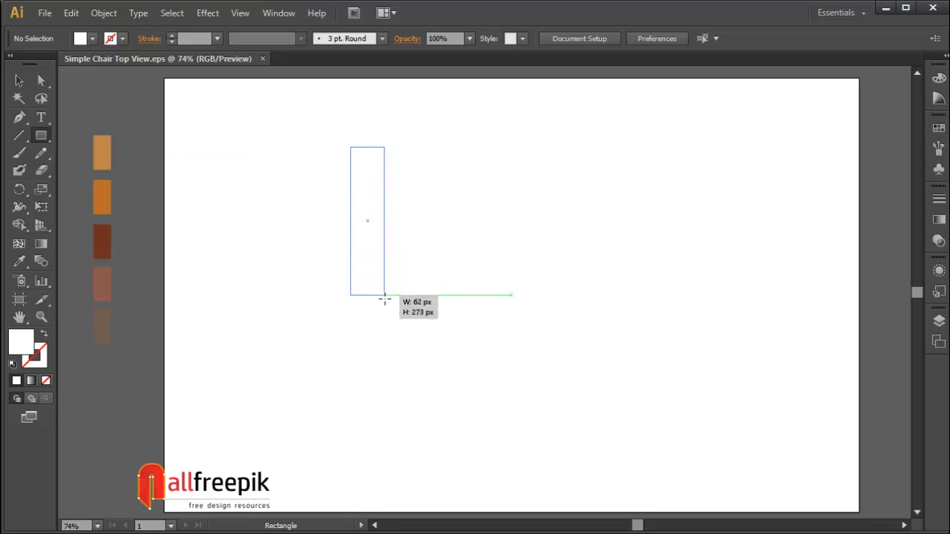
left_click(18, 80)
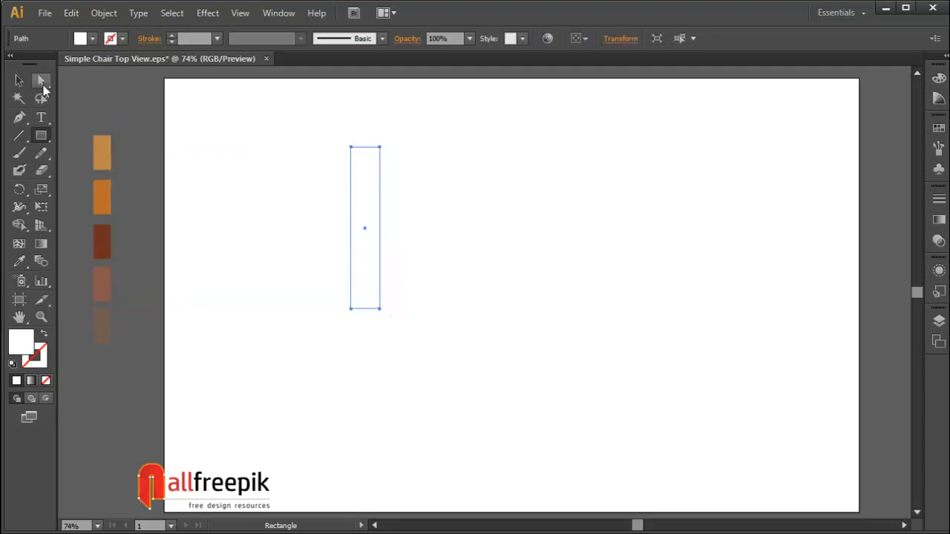
left_click(19, 261)
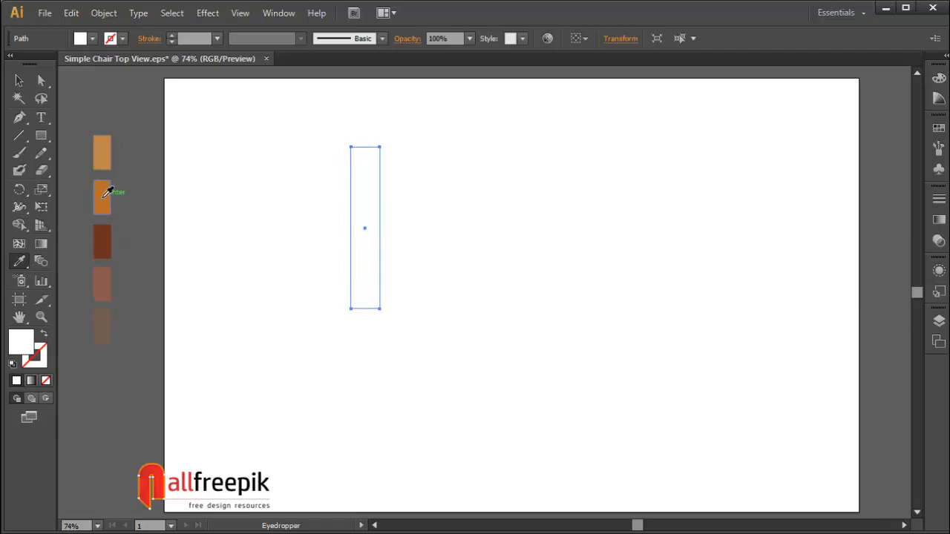
left_click(102, 196)
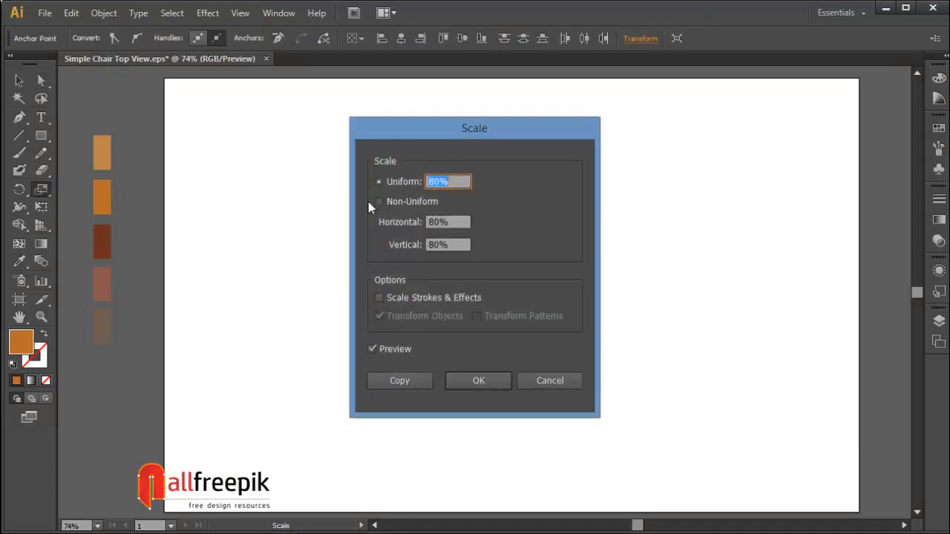
left_click(478, 380)
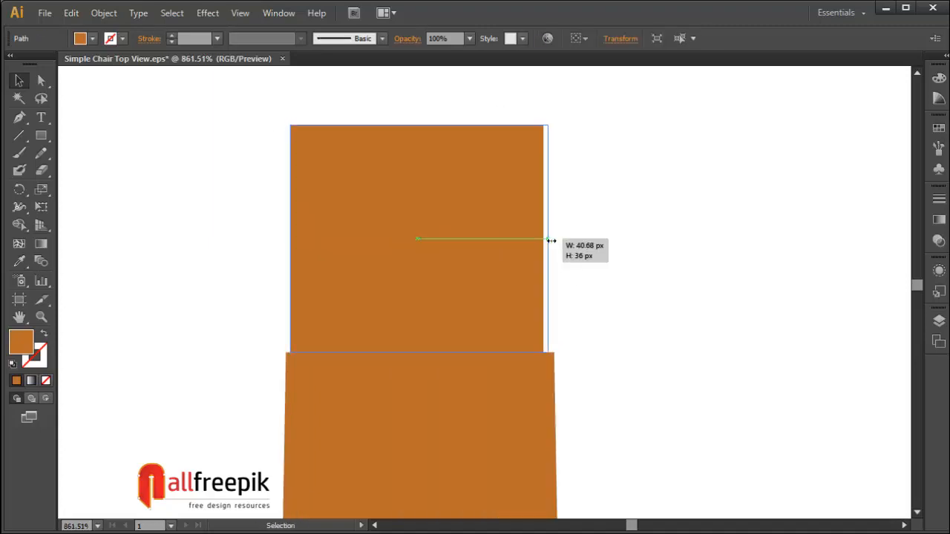
Match the top cap to the leg width and shift the leg's top anchors left to slant it.
left_click_drag(549, 241, 554, 241)
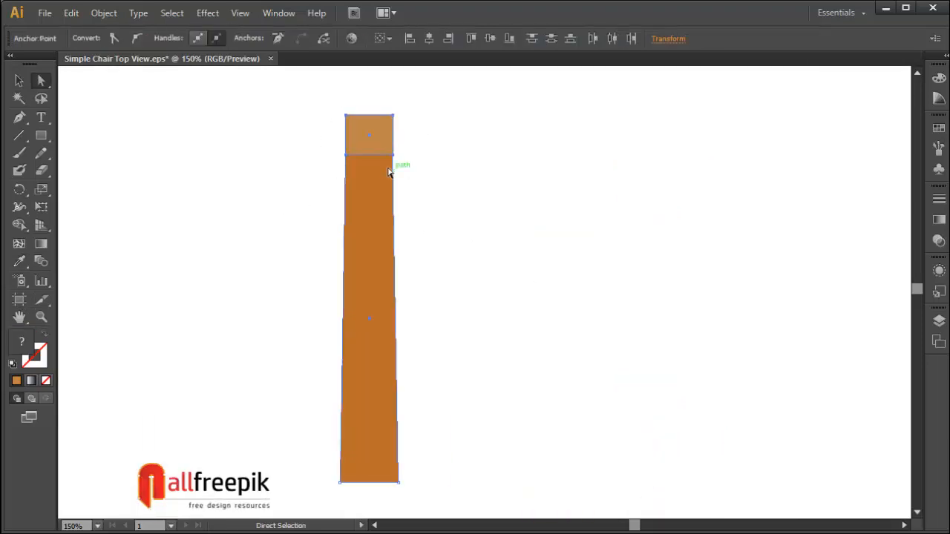
left_click_drag(393, 133, 386, 134)
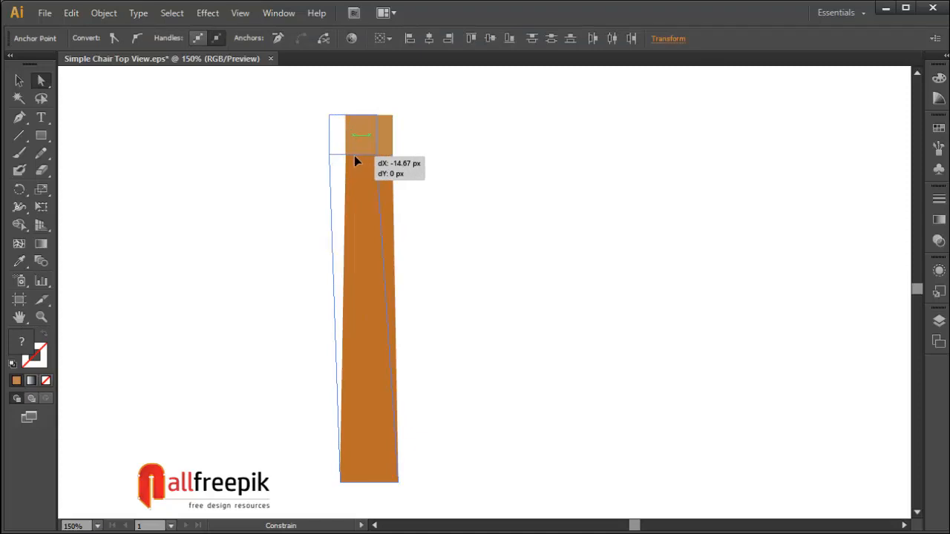
left_click_drag(359, 137, 355, 132)
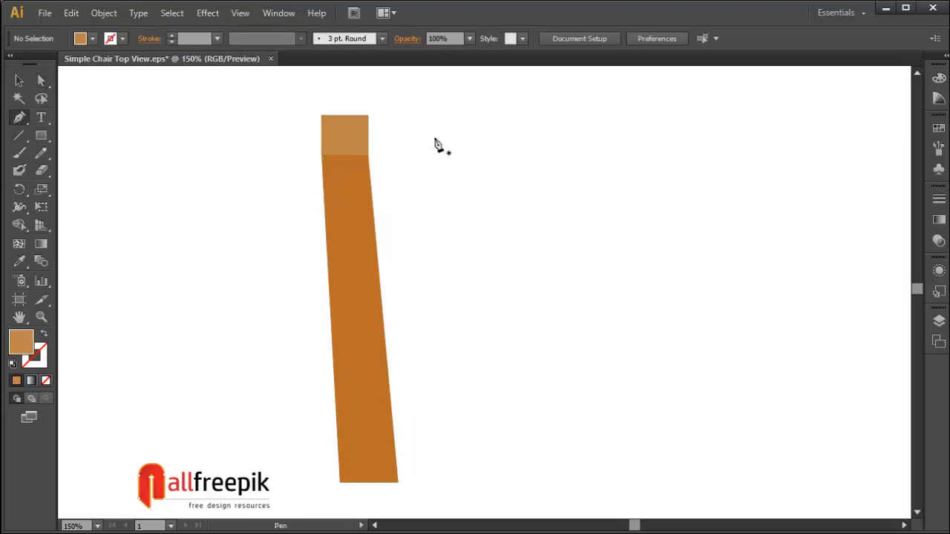
mouse_move(378, 125)
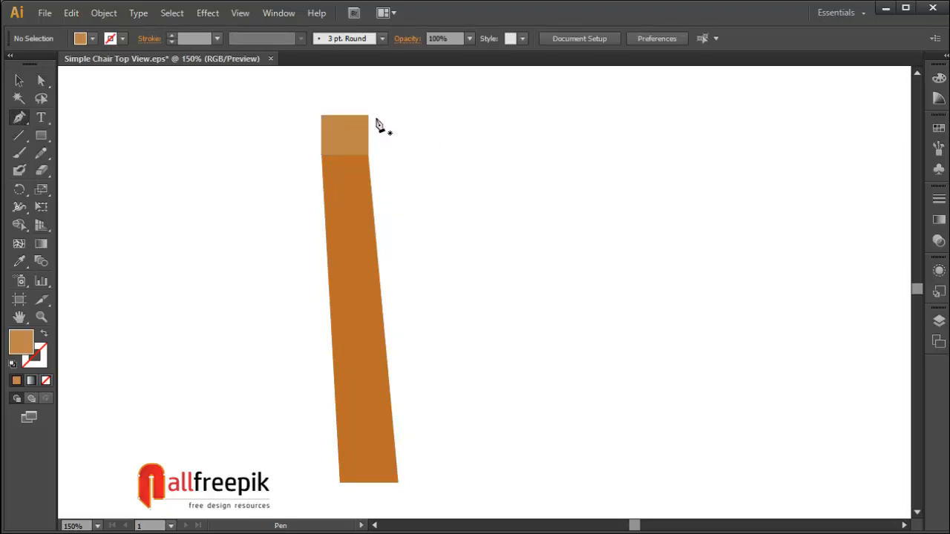
Draw a dark brown side face on the leg's right edge and snap its bottom corner to the leg.
left_click(368, 115)
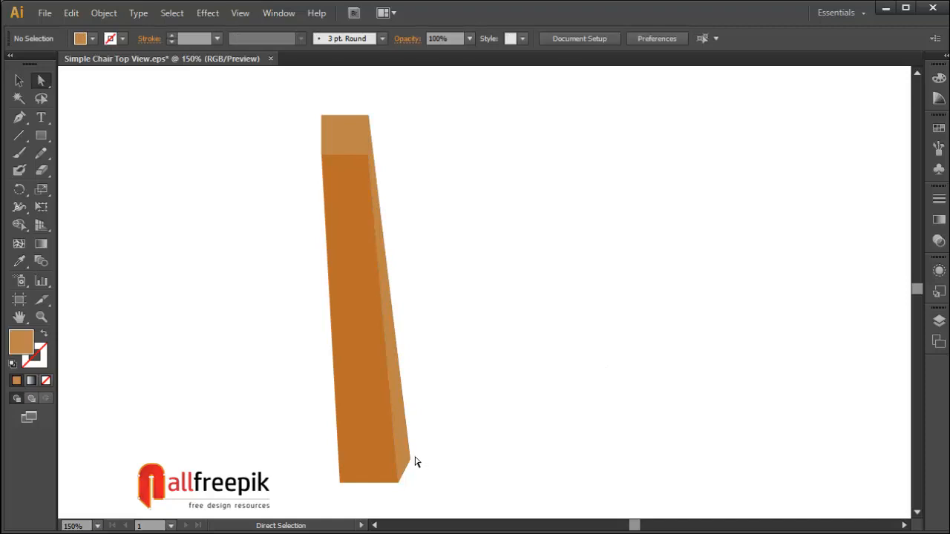
left_click_drag(409, 460, 404, 457)
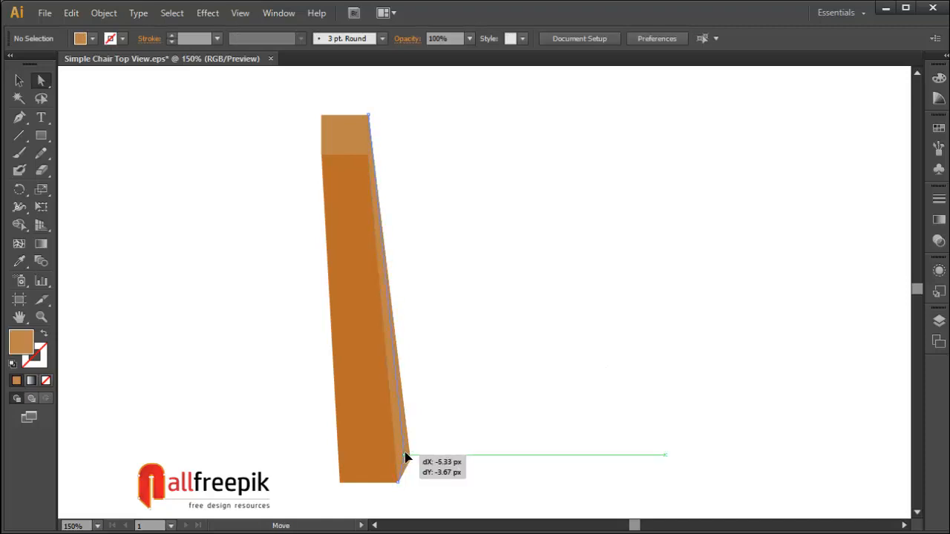
left_click_drag(407, 459, 407, 453)
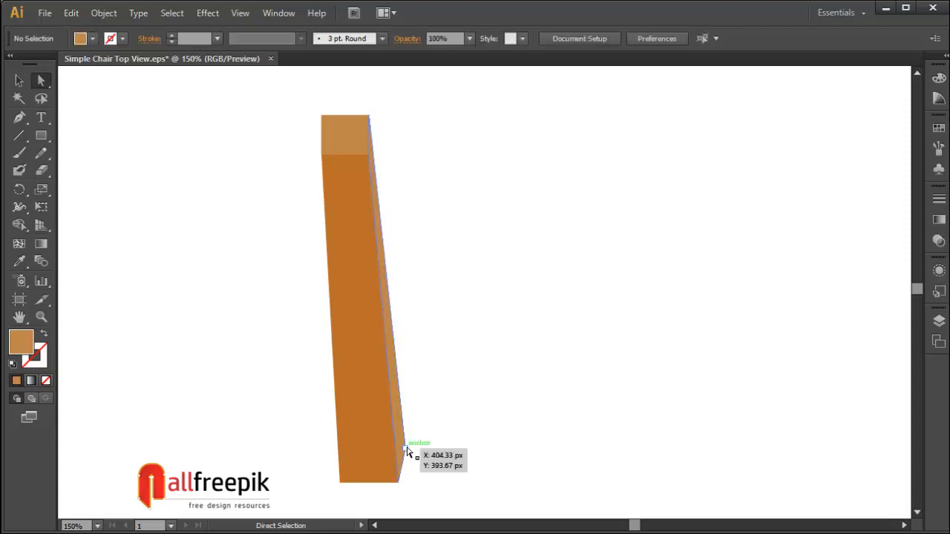
left_click_drag(406, 451, 406, 482)
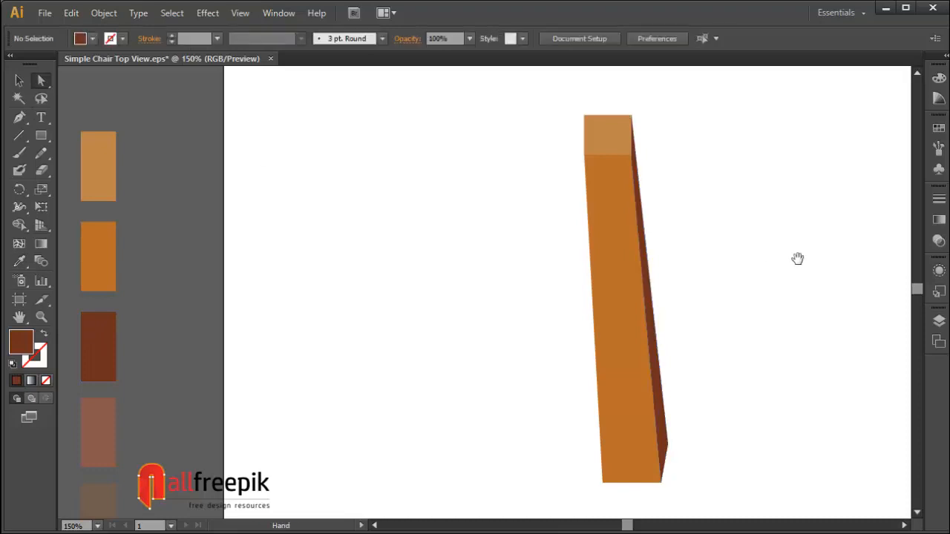
Zoom in and move the side face's anchor onto the leg edge to close the seam.
left_click(386, 291)
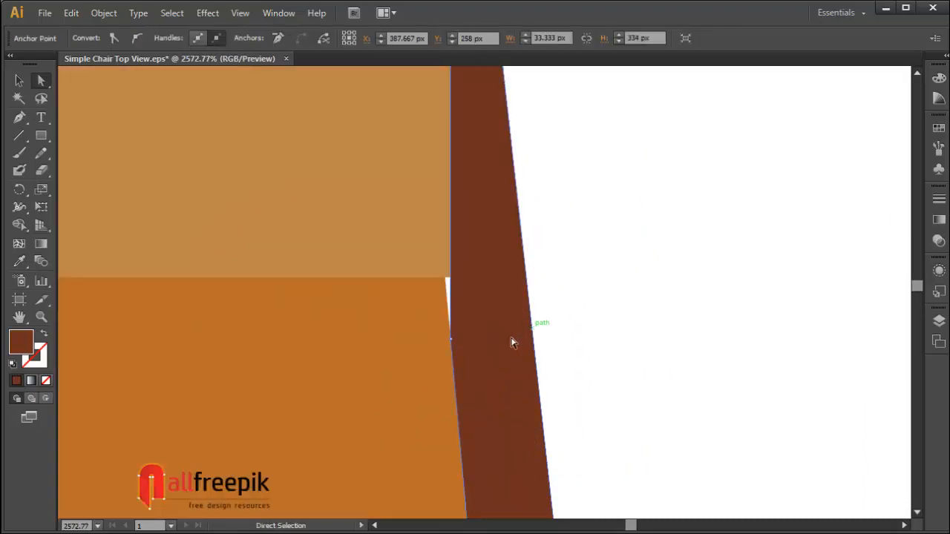
left_click_drag(451, 341, 452, 285)
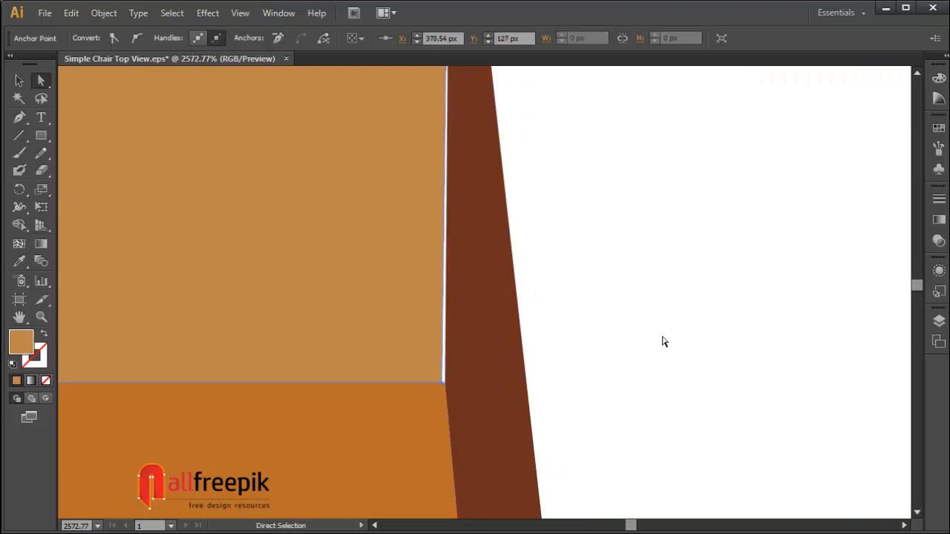
left_click(445, 385)
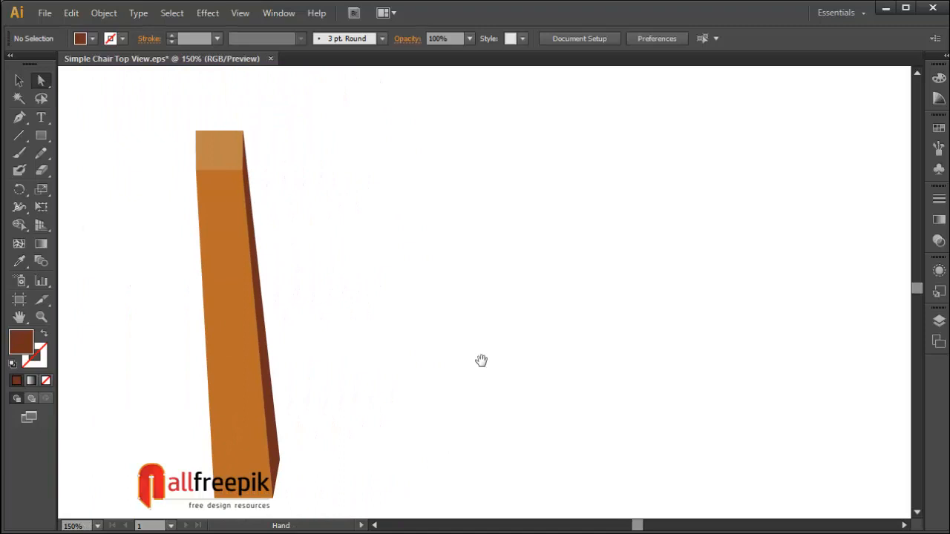
left_click(18, 80)
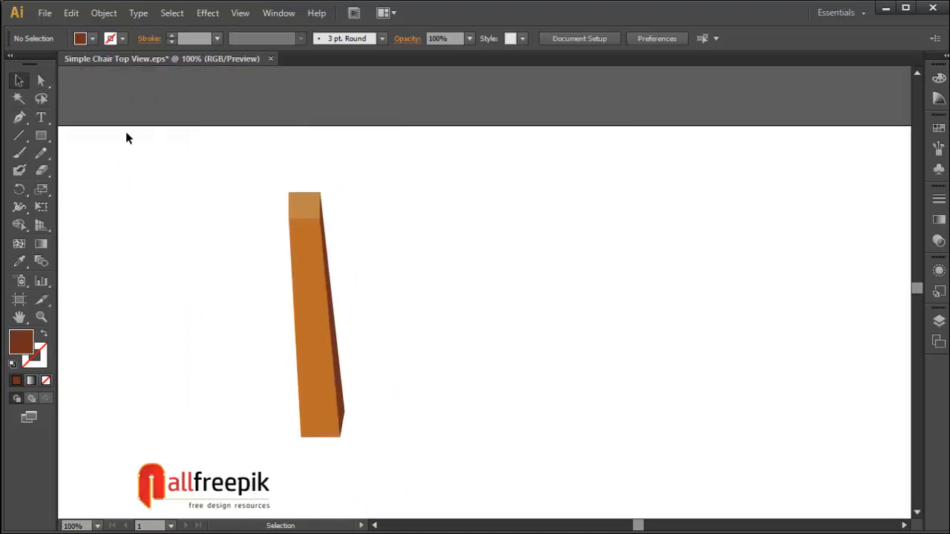
Group the leg, reflect a vertical copy to the right, and select both legs.
left_click(104, 11)
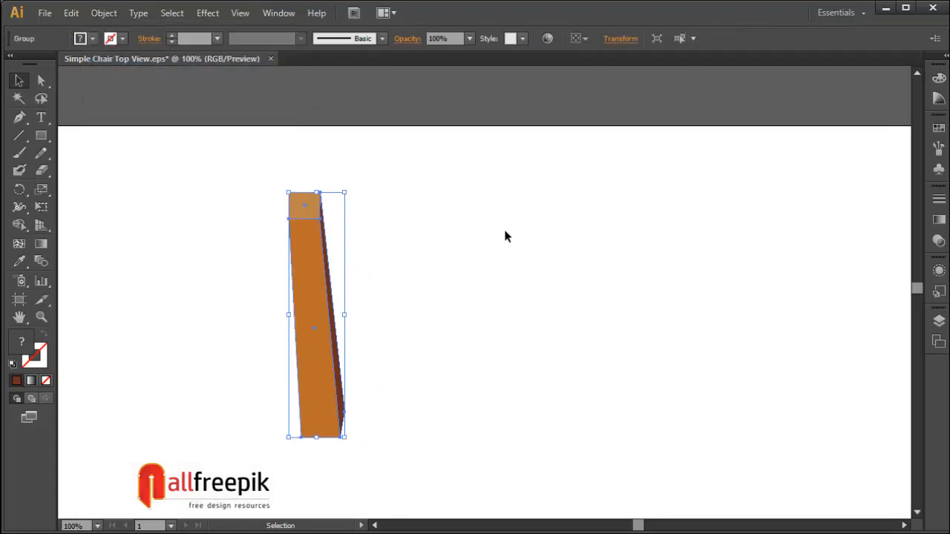
left_click(104, 12)
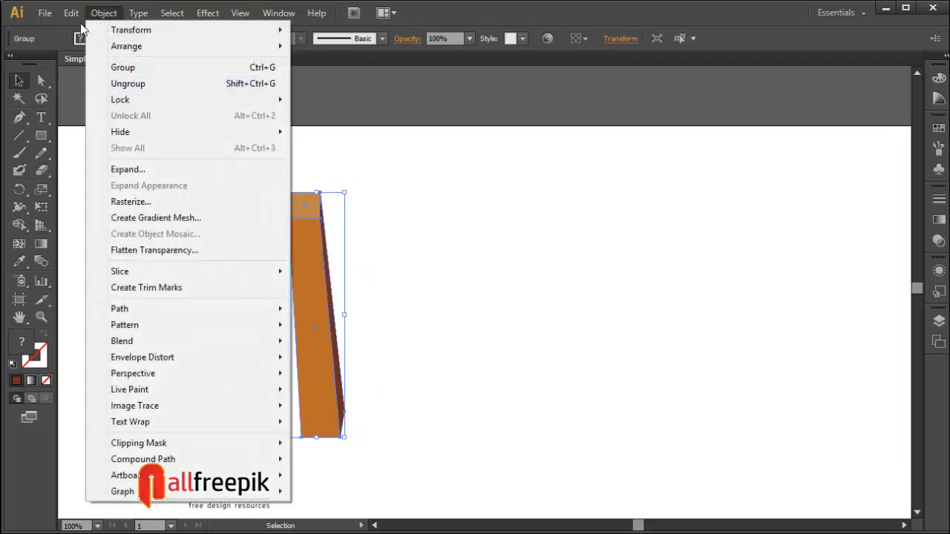
left_click(72, 12)
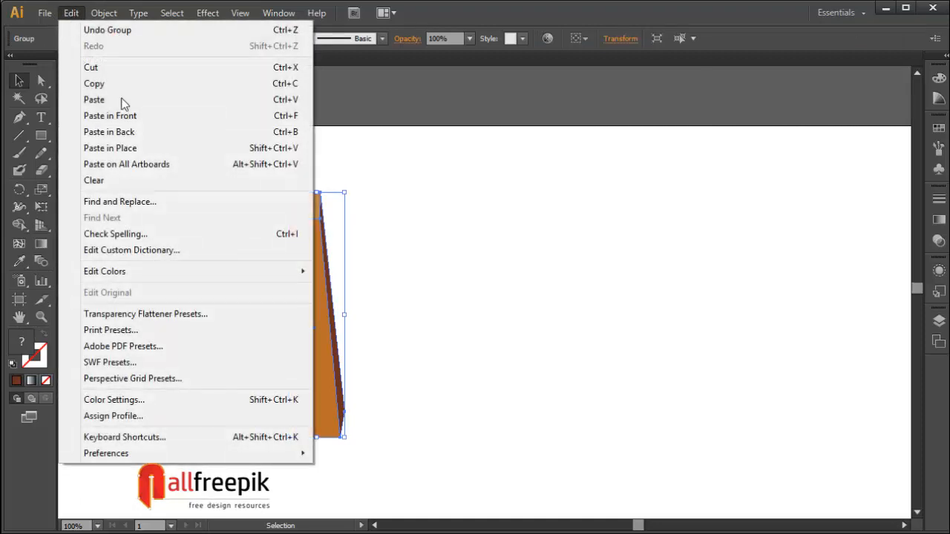
right_click(315, 312)
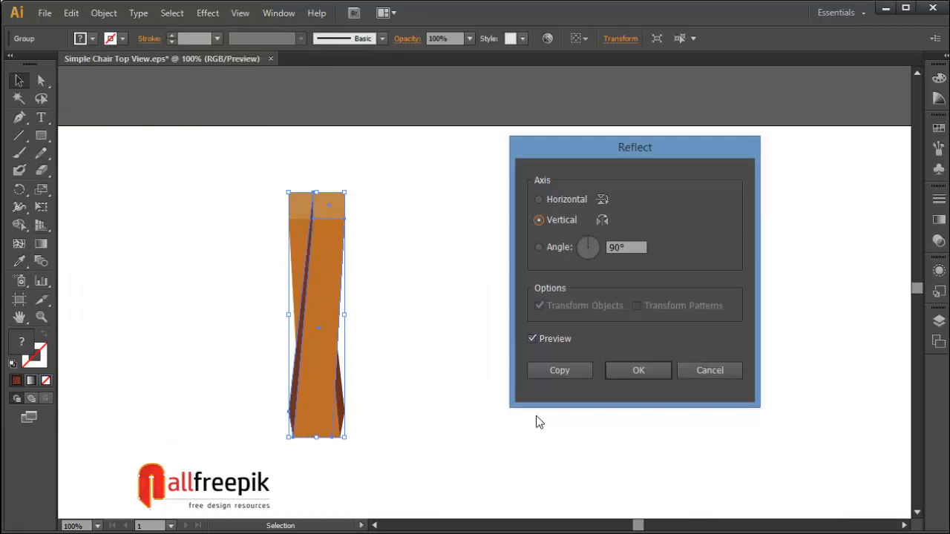
left_click(638, 371)
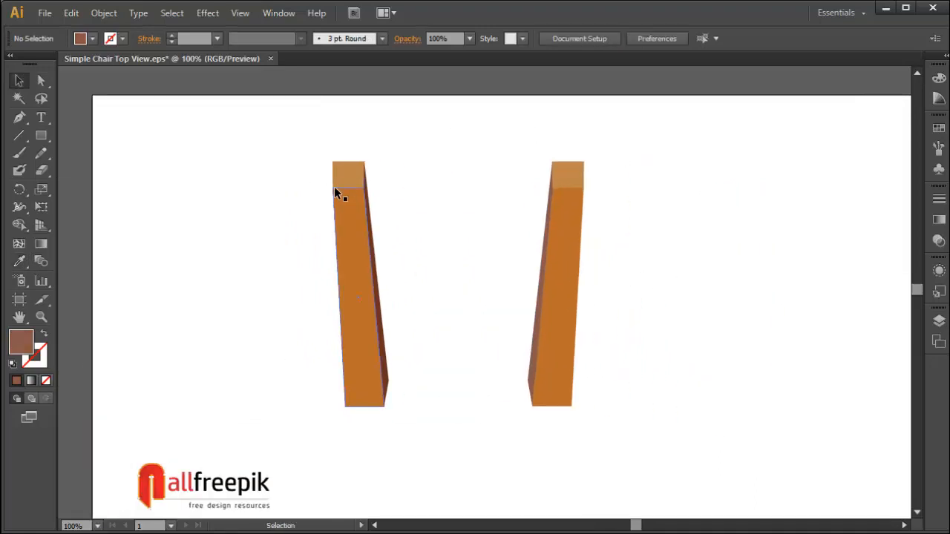
left_click(349, 175)
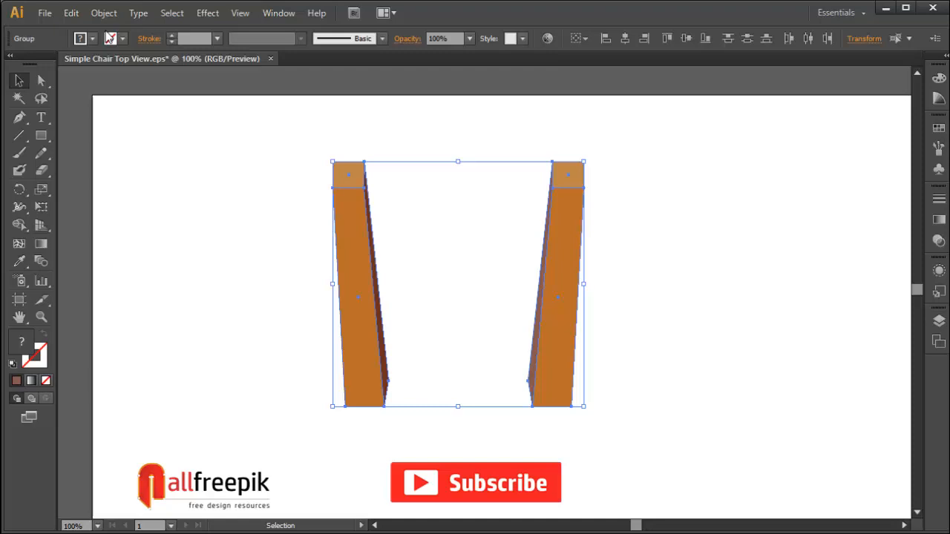
left_click(104, 11)
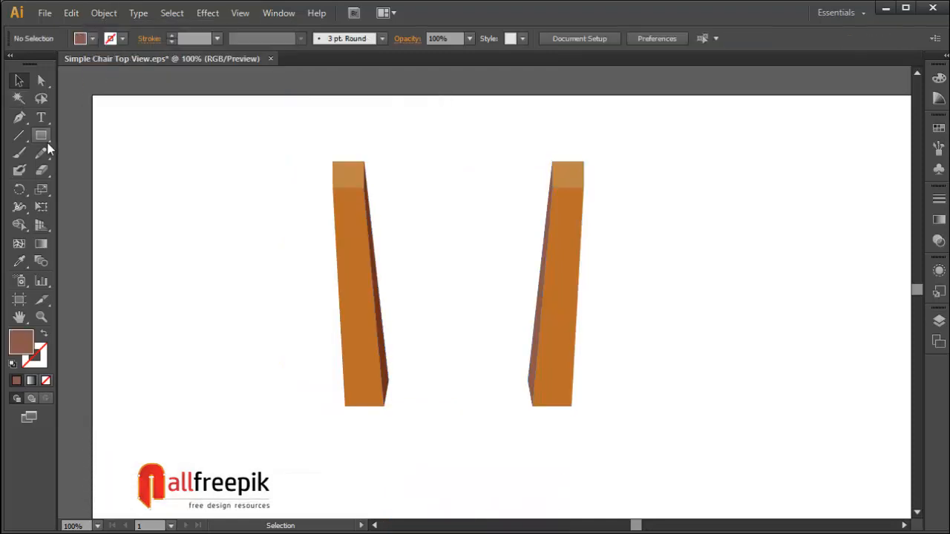
Draw a brown circle between the legs and squash it into a wide ellipse.
left_click(42, 135)
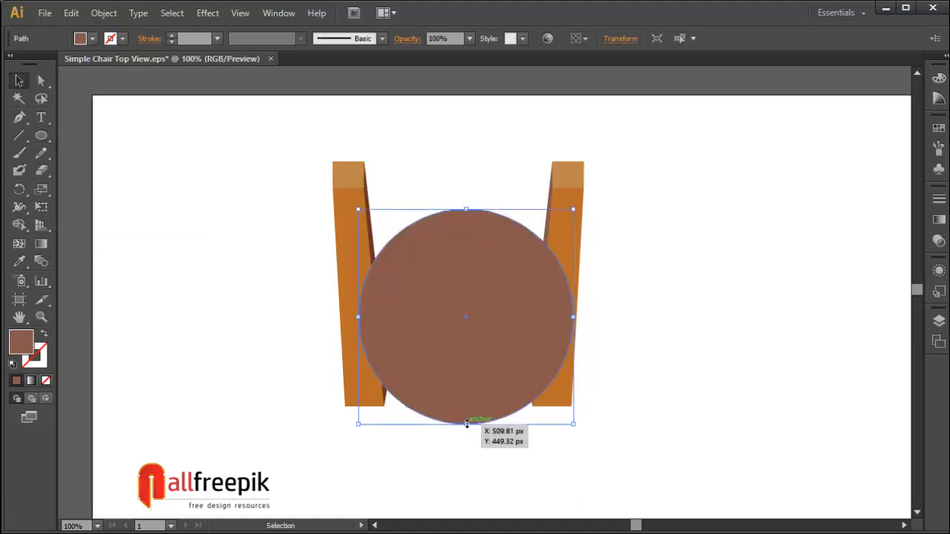
left_click_drag(466, 425, 466, 375)
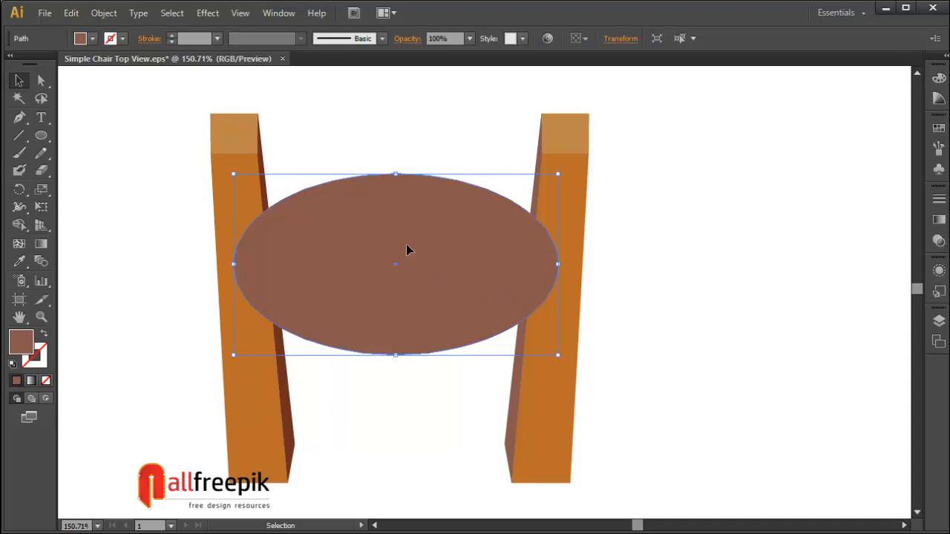
left_click_drag(395, 175, 401, 192)
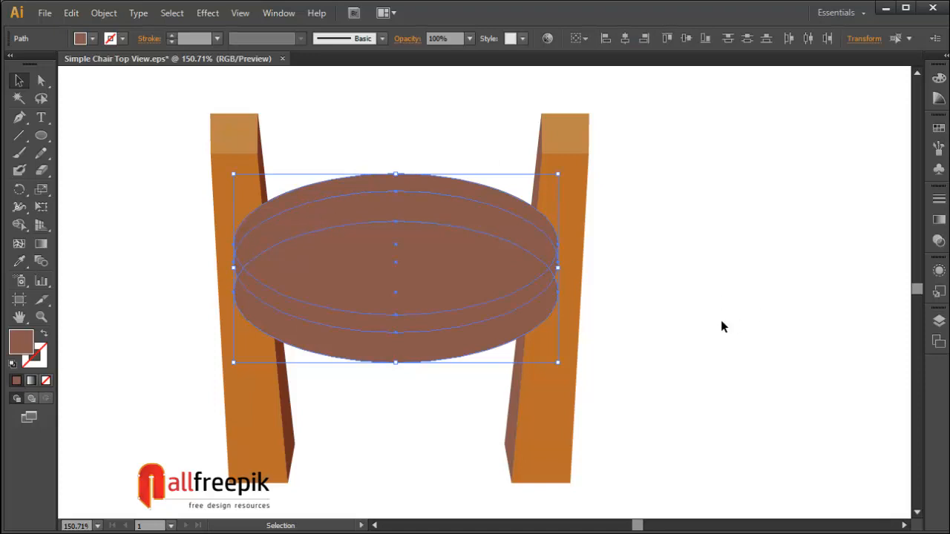
Draw a rectangle across the top of the ellipses and adjust its size.
left_click(41, 134)
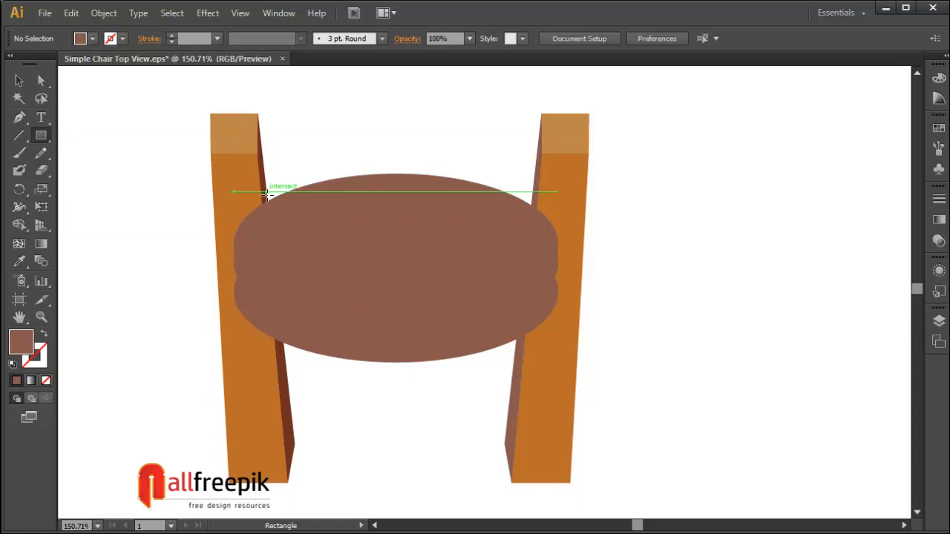
left_click_drag(261, 199, 535, 284)
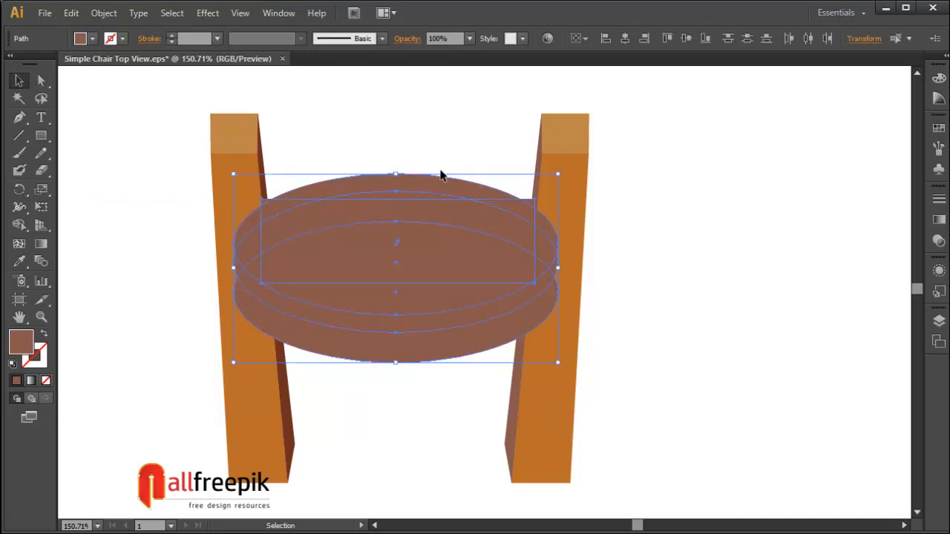
mouse_move(675, 219)
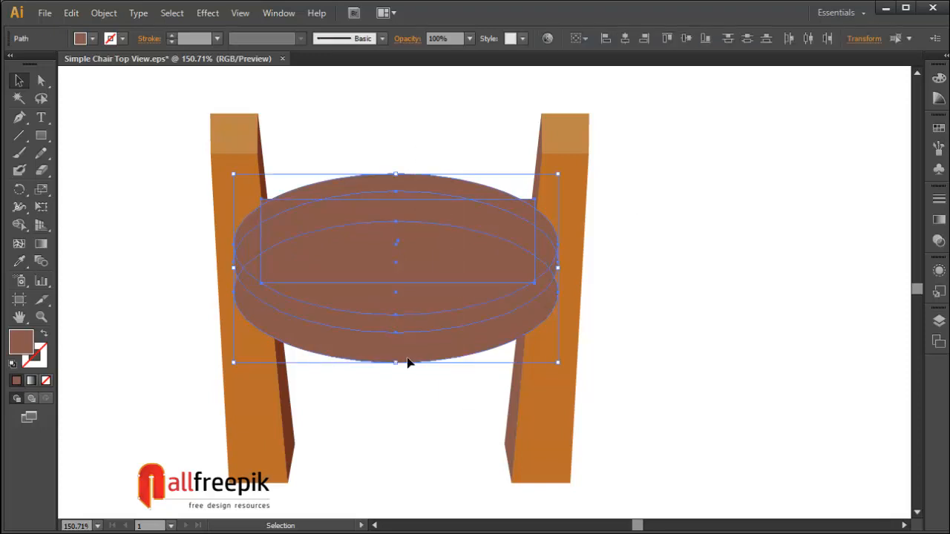
left_click_drag(395, 362, 398, 334)
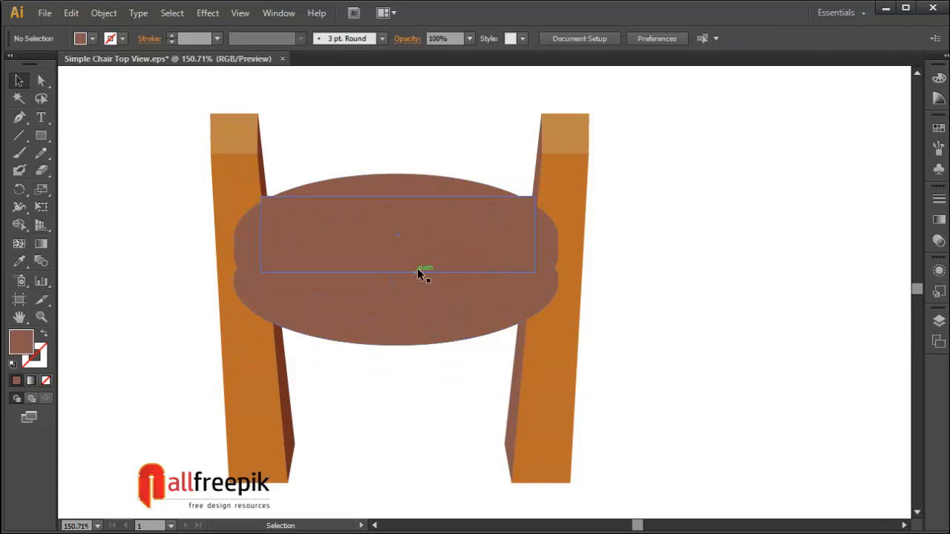
Select the ellipses and rectangle and merge them into the curved backrest with the Shape Builder.
left_click_drag(419, 274, 398, 245)
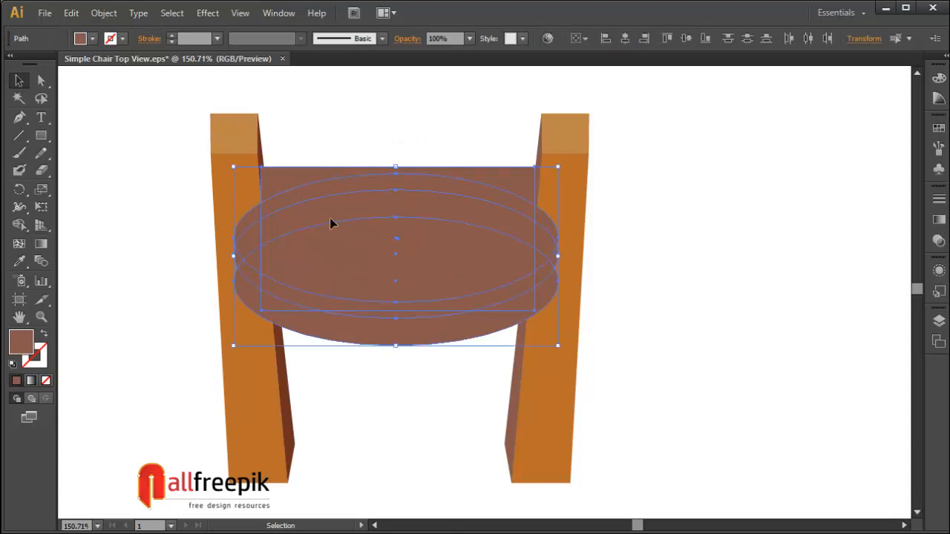
mouse_move(21, 153)
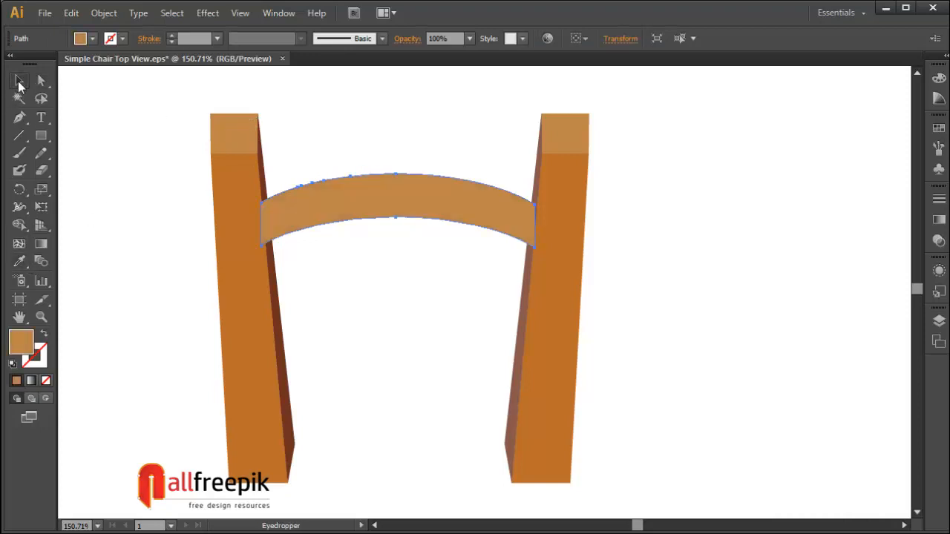
left_click(18, 80)
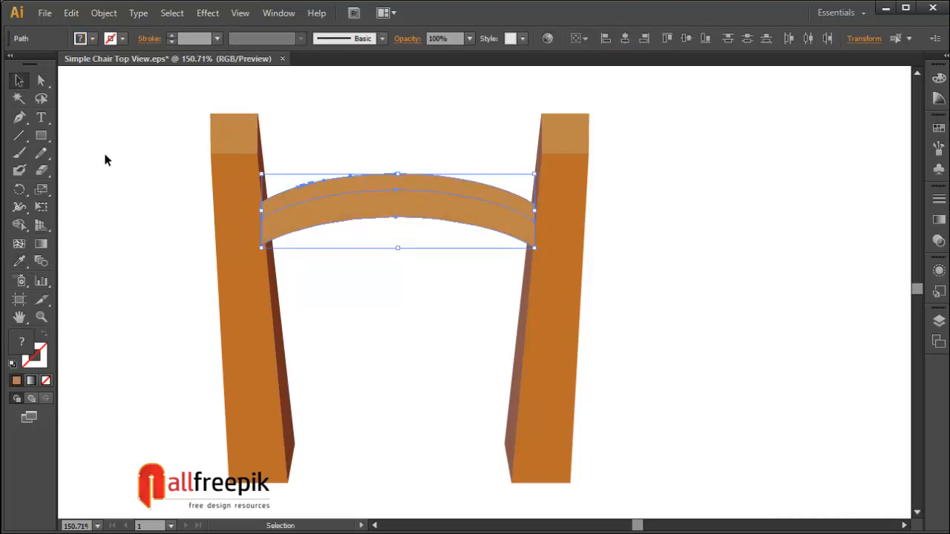
left_click(17, 226)
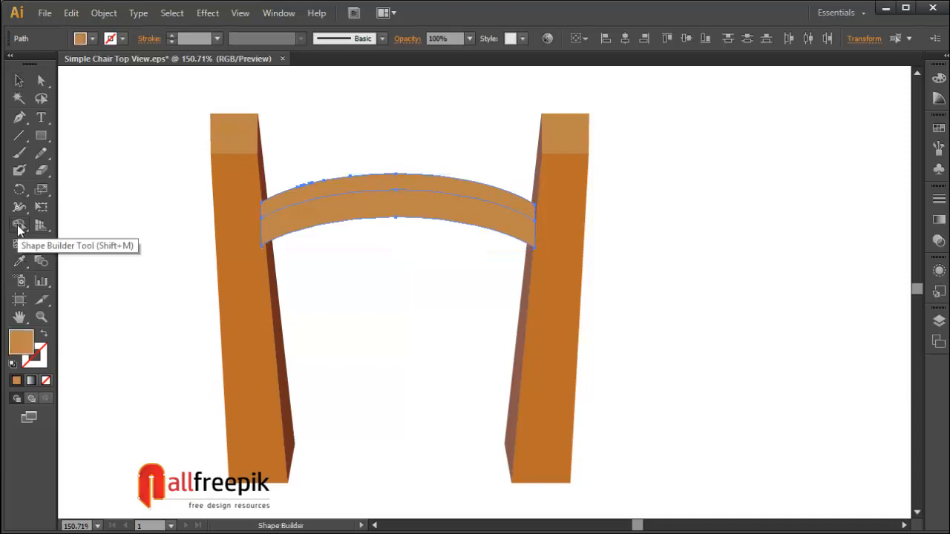
mouse_move(89, 164)
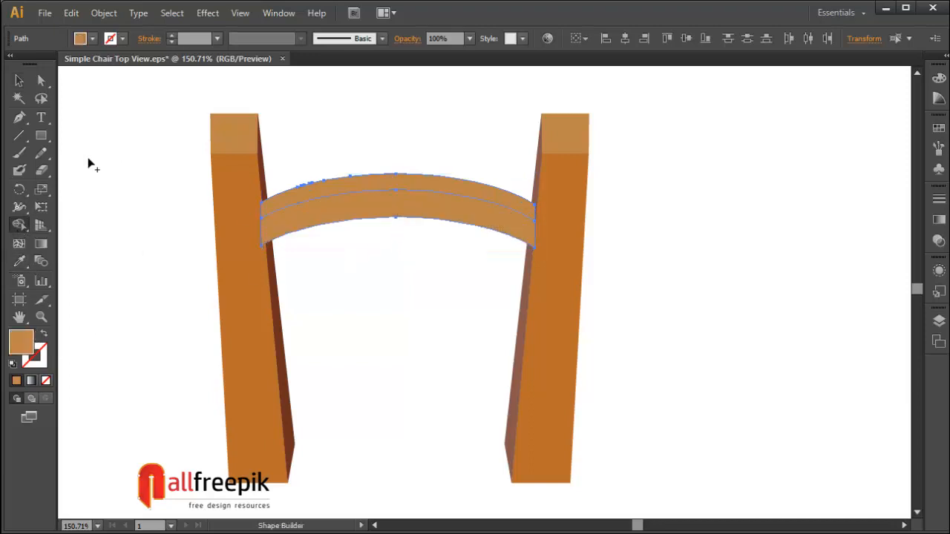
left_click(42, 81)
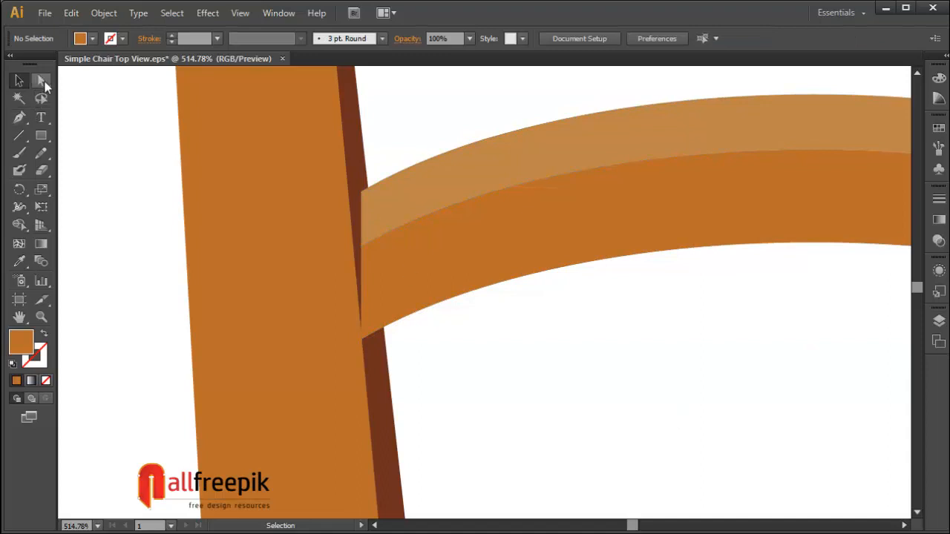
Move the backrest's left corner point onto the leg's edge.
left_click(41, 81)
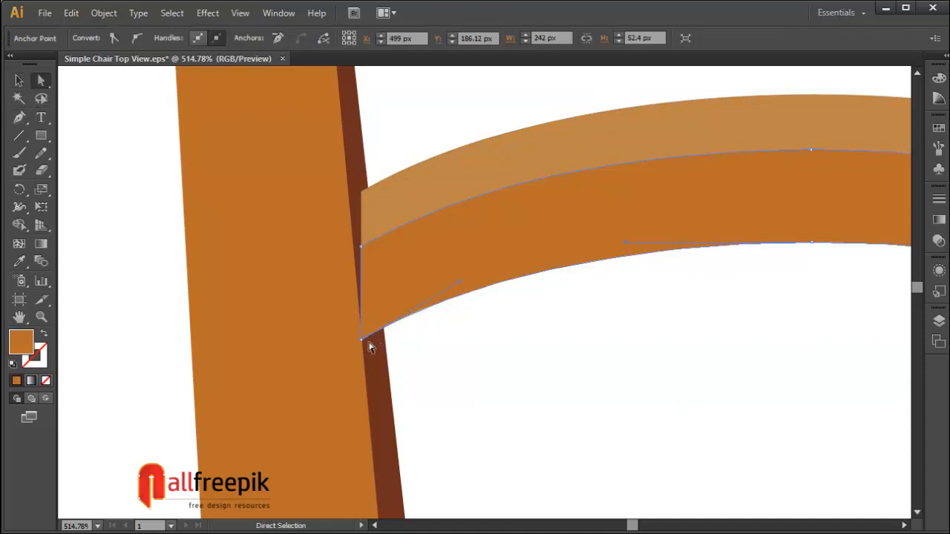
left_click_drag(362, 332, 378, 349)
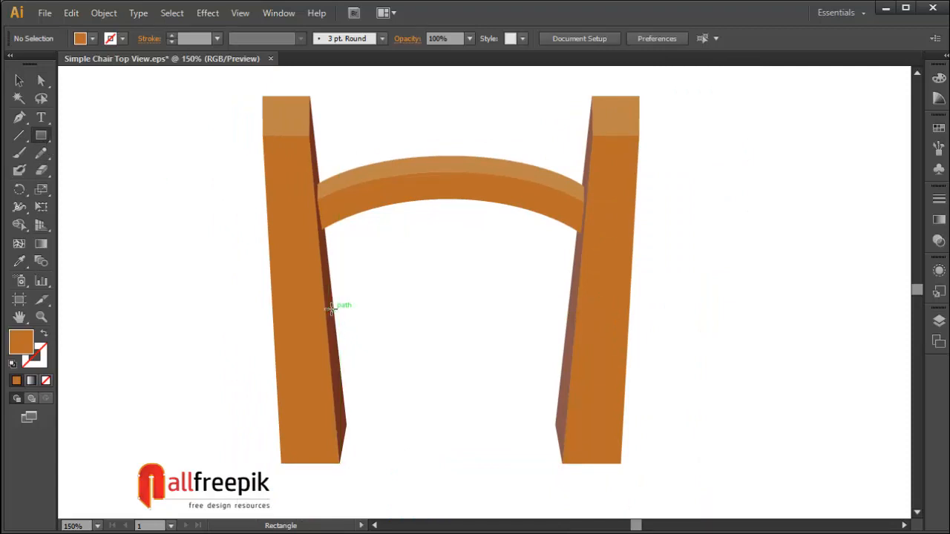
Draw the orange crossbar between the legs with a lighter top strip.
left_click_drag(332, 308, 570, 328)
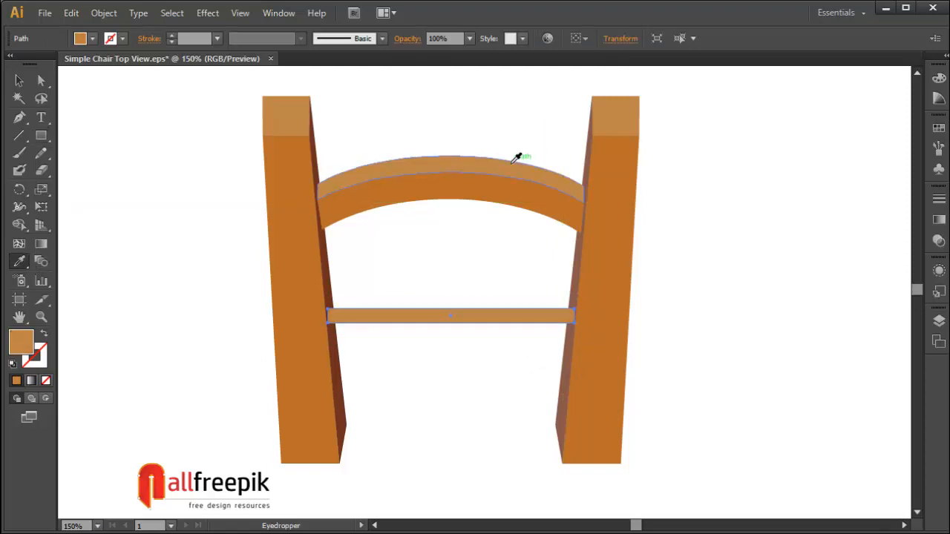
left_click(18, 80)
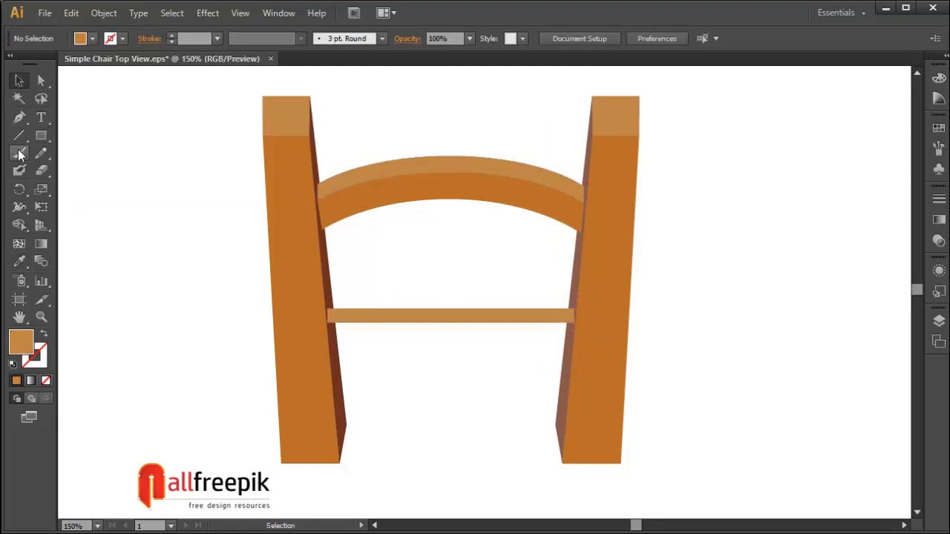
left_click_drag(329, 319, 546, 363)
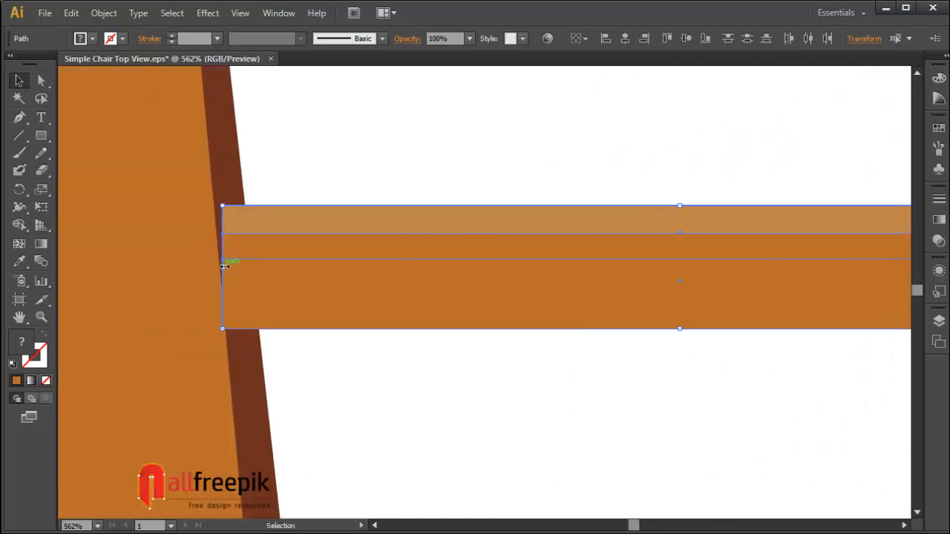
Fit the crossbar's ends and the backrest corners against the leg edges.
left_click_drag(226, 267, 238, 267)
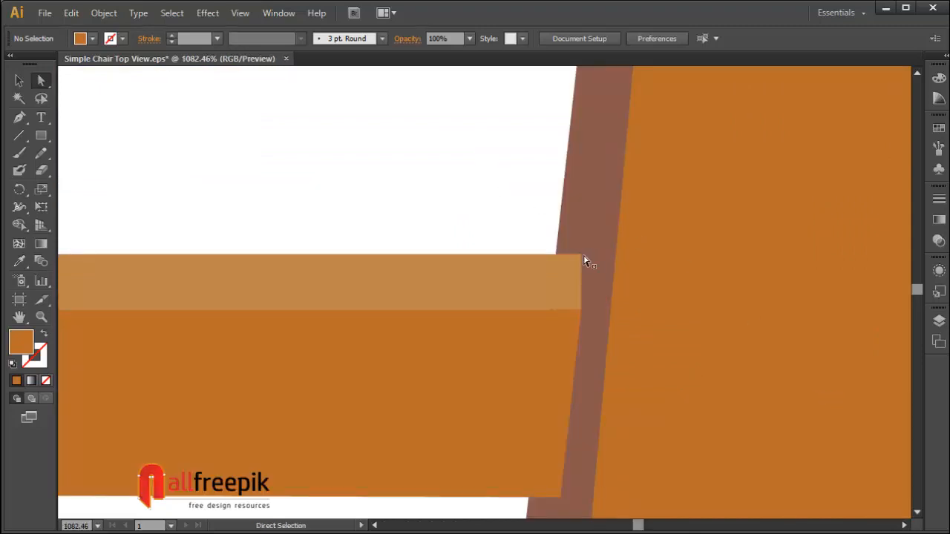
left_click_drag(587, 260, 563, 260)
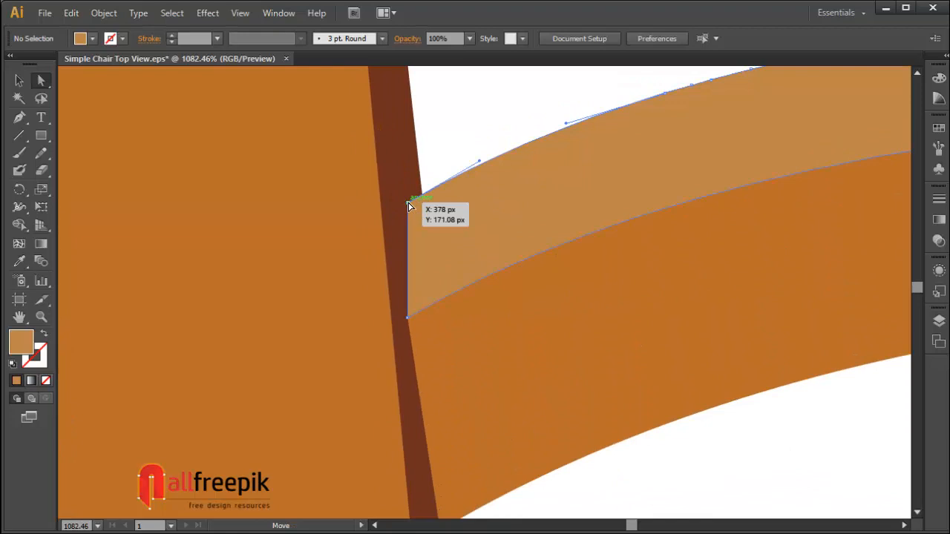
left_click_drag(415, 201, 425, 199)
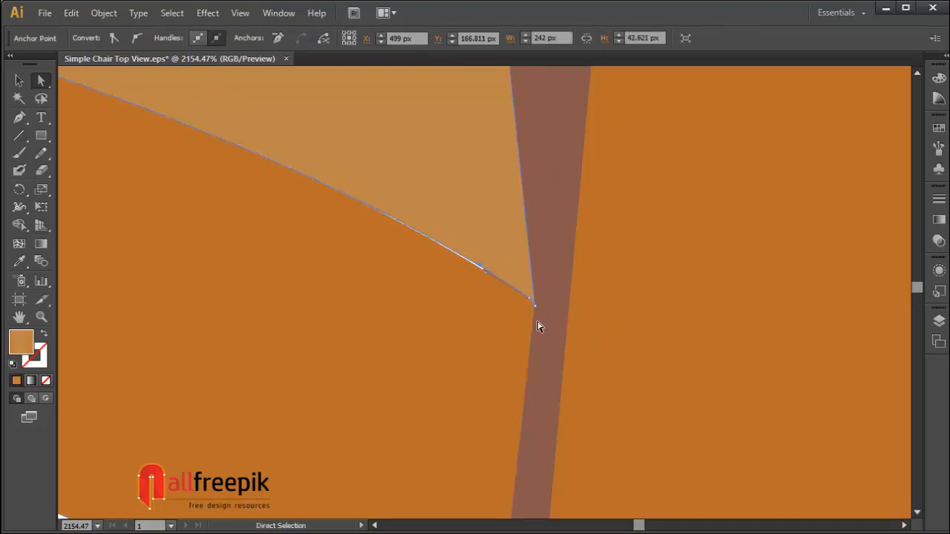
left_click_drag(533, 304, 528, 300)
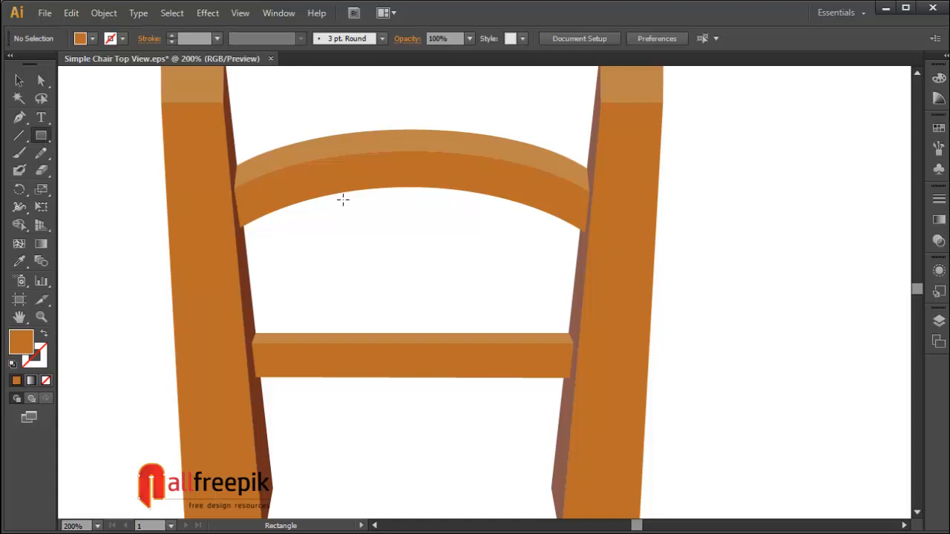
Draw a vertical slat between backrest and crossbar and paste a duplicate beside it.
left_click_drag(347, 177, 374, 325)
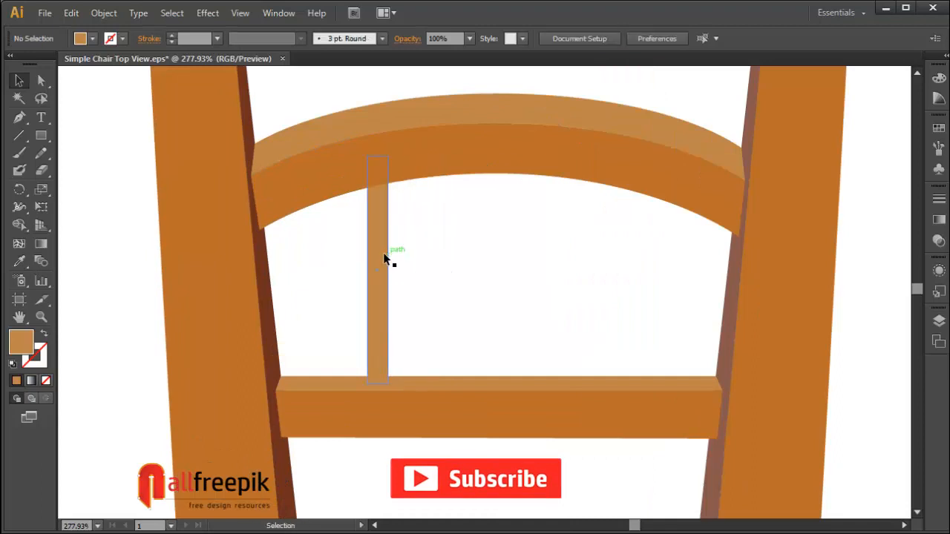
left_click(71, 12)
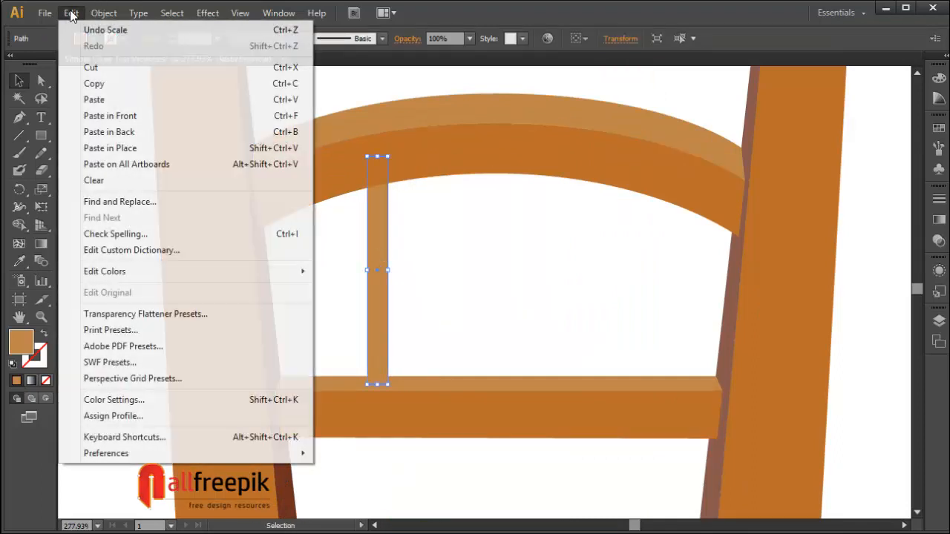
left_click(71, 12)
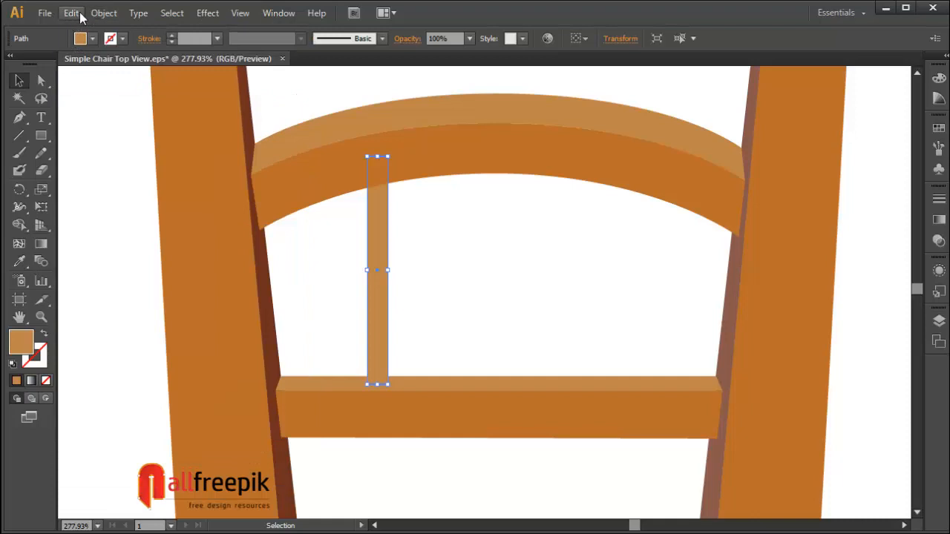
left_click(385, 245)
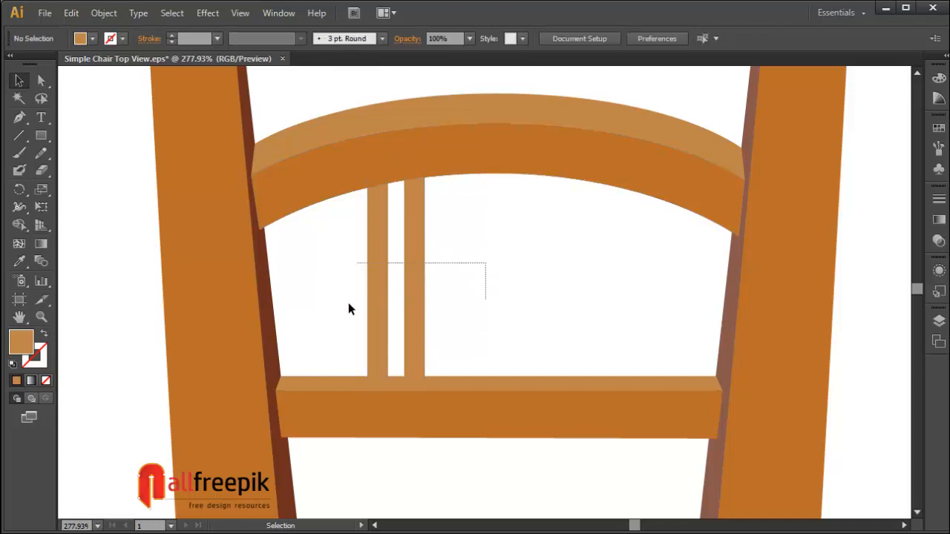
left_click(297, 184)
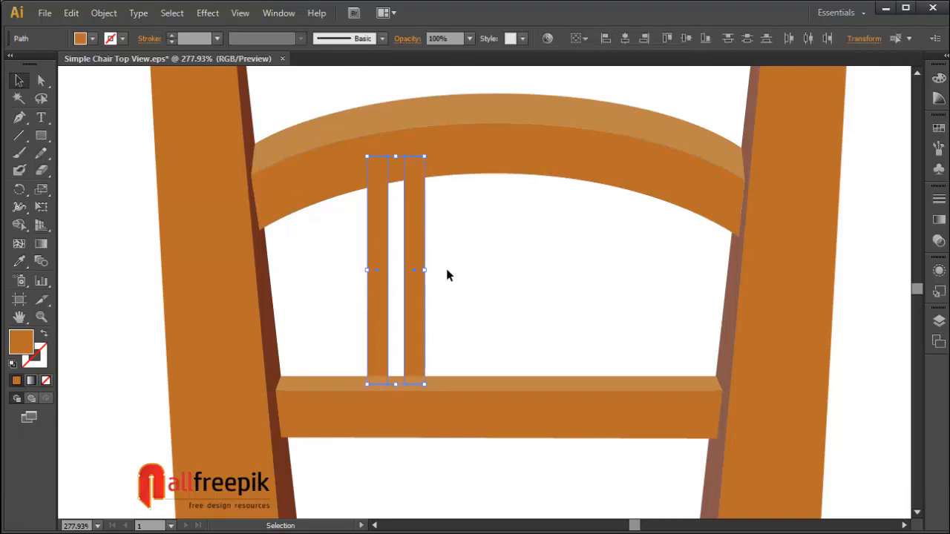
Group the slat pair and Alt-drag a copy to the right side of the backrest.
right_click(445, 276)
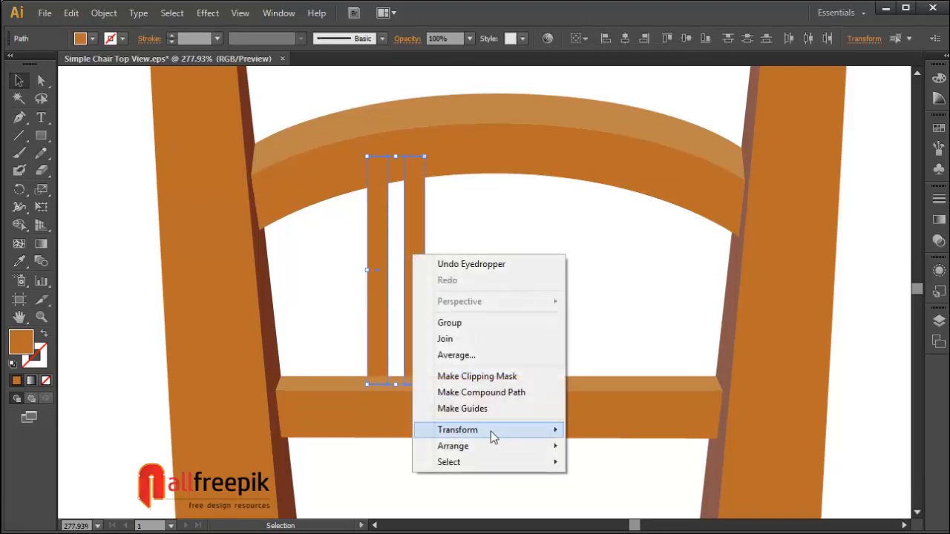
mouse_move(458, 430)
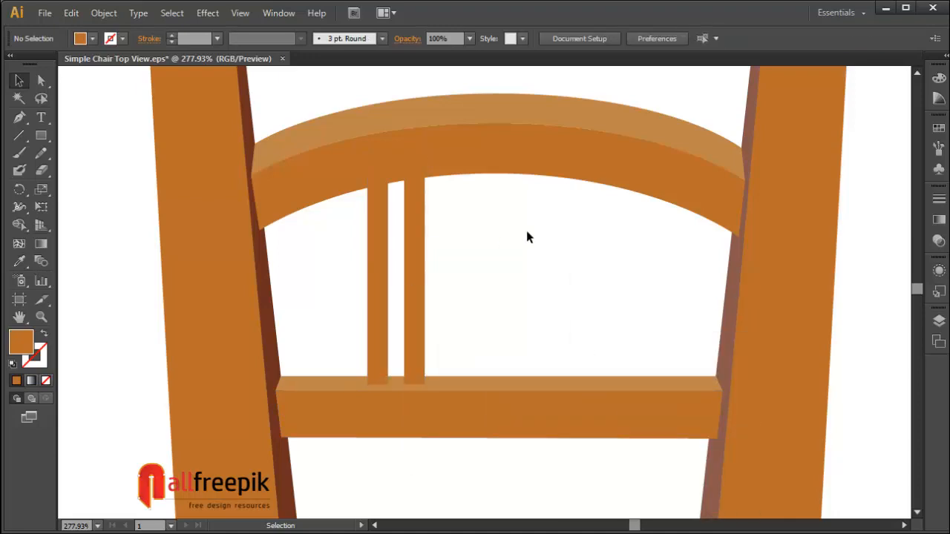
left_click(104, 12)
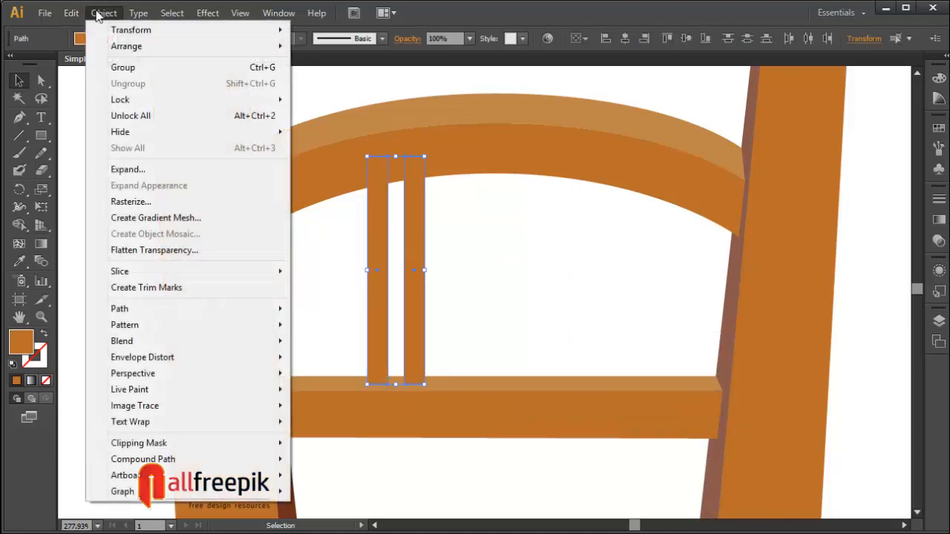
left_click(71, 12)
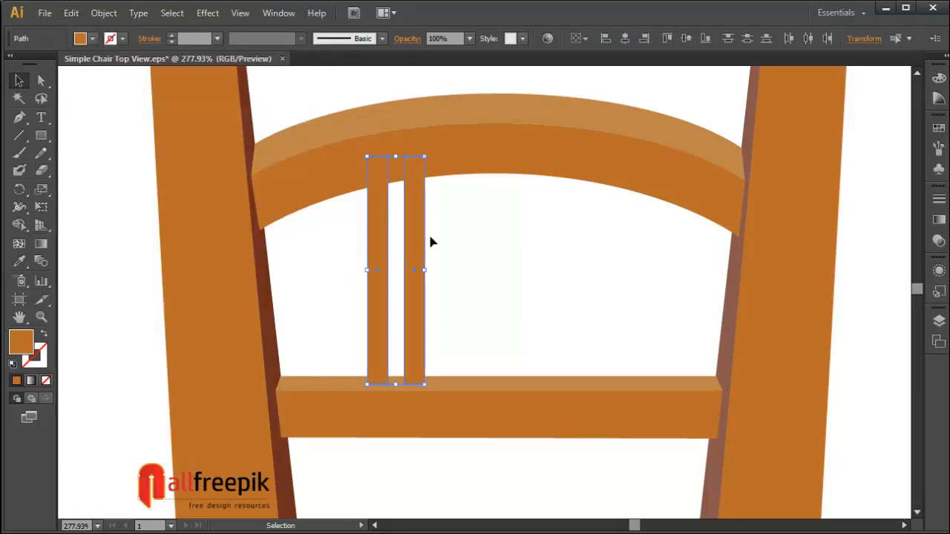
left_click_drag(395, 270, 617, 270)
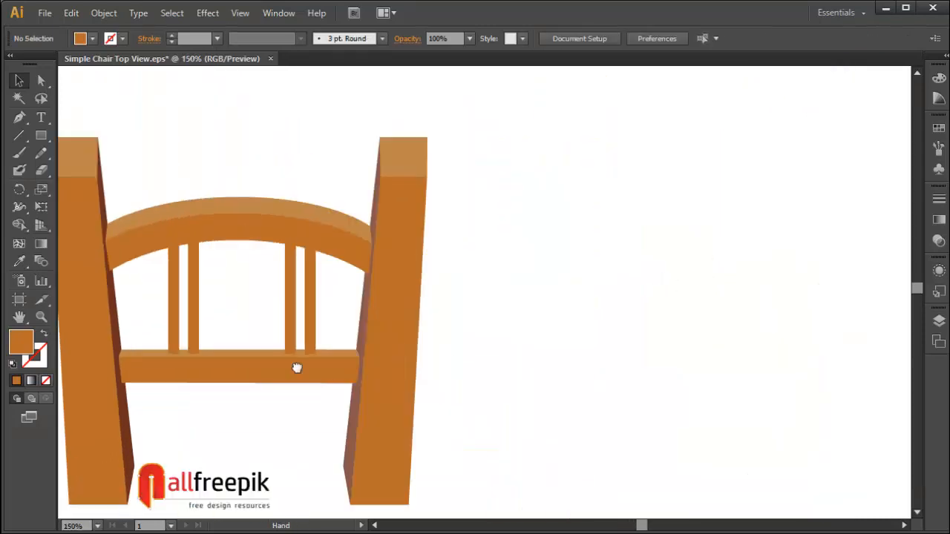
Draw the rounded seat below the chair back and scale it to 110%.
left_click_drag(297, 368, 496, 266)
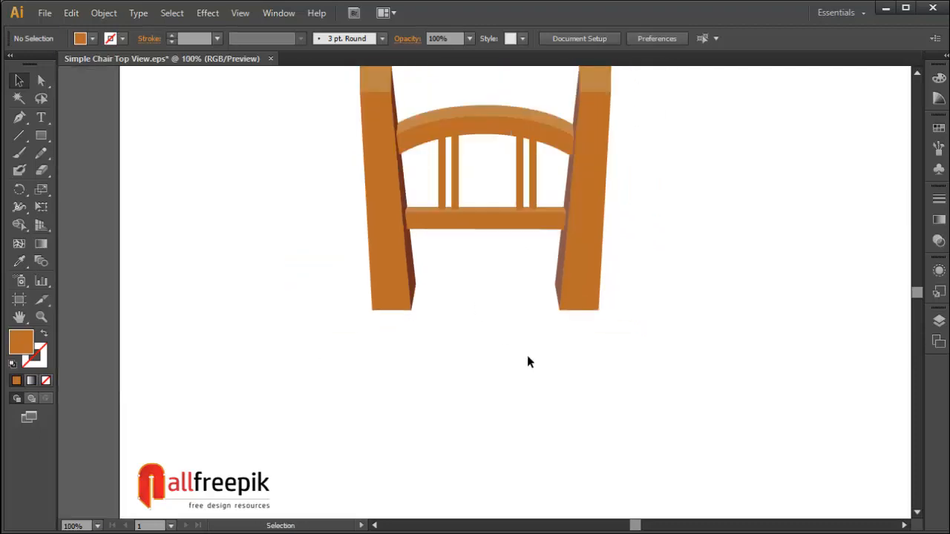
left_click(42, 135)
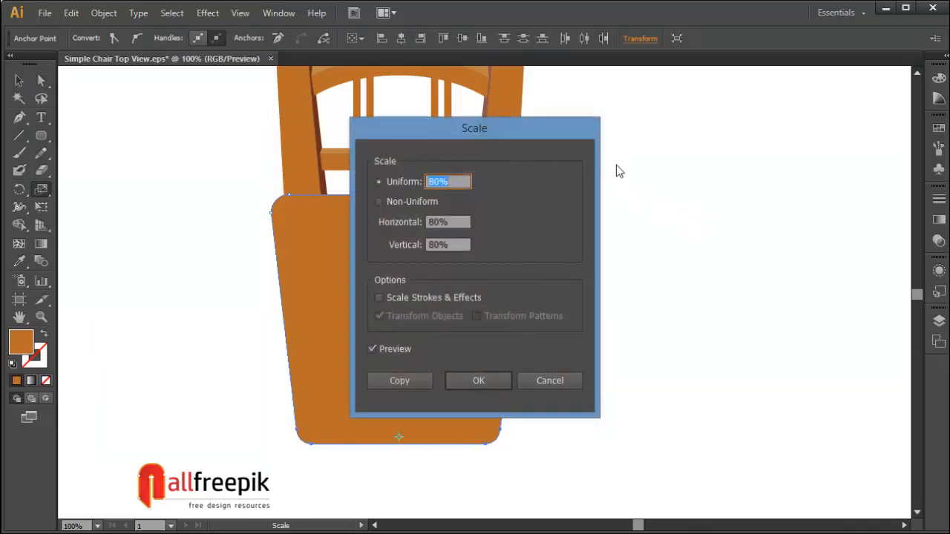
type("110%")
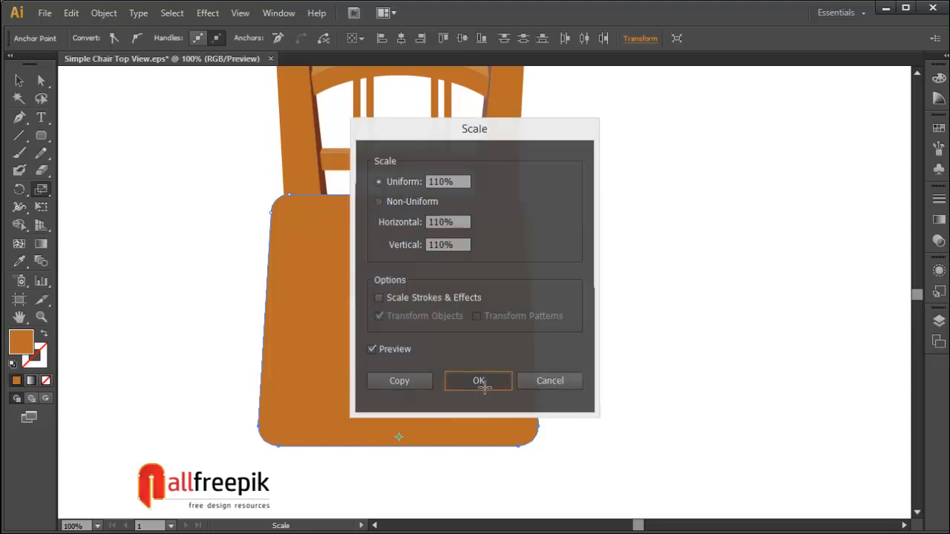
left_click(478, 380)
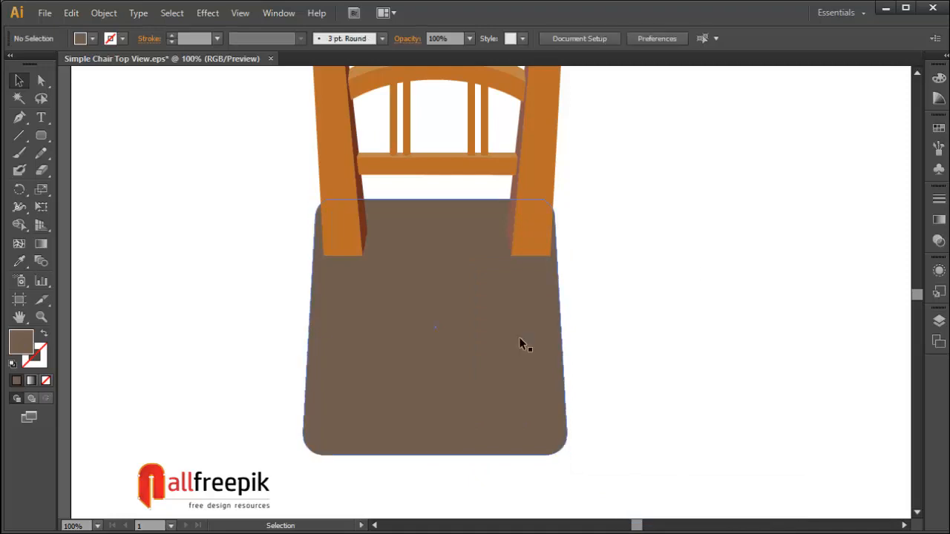
Select all the chair parts and fill the seat with brown.
left_click(434, 327)
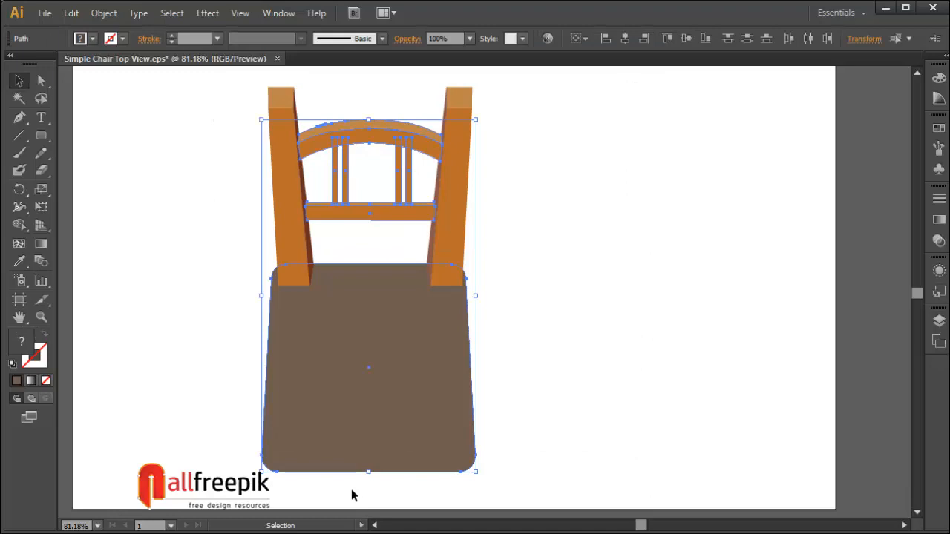
left_click(104, 12)
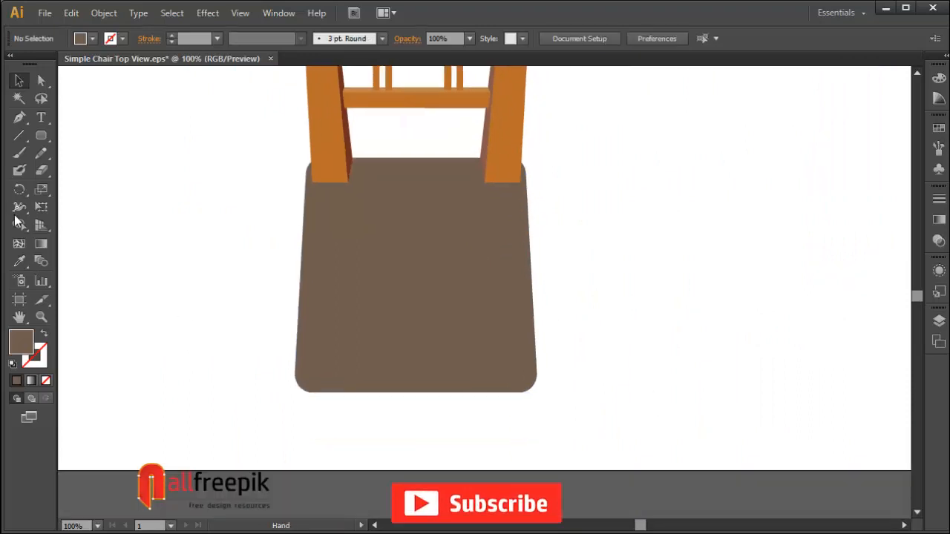
left_click(42, 135)
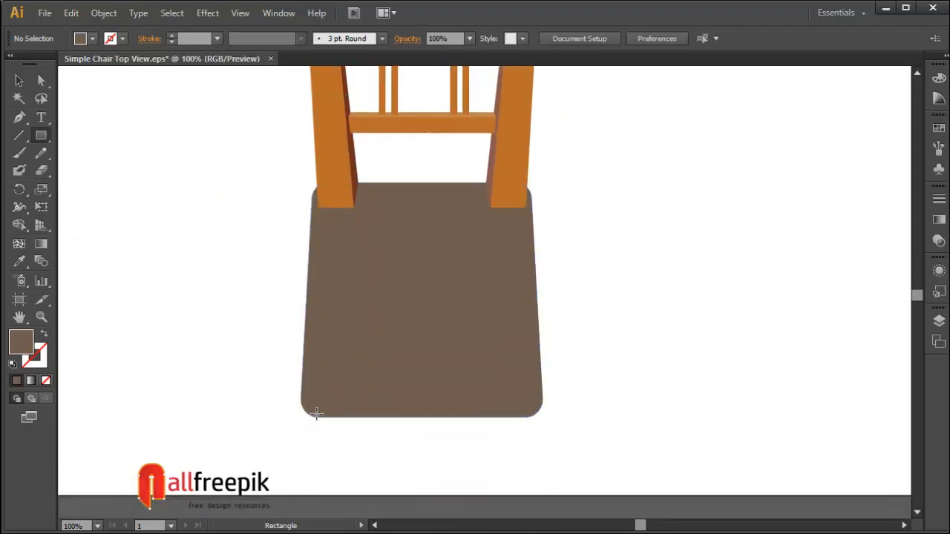
Draw an orange front leg below the seat's left corner and scale it to 80%.
left_click_drag(318, 412, 344, 457)
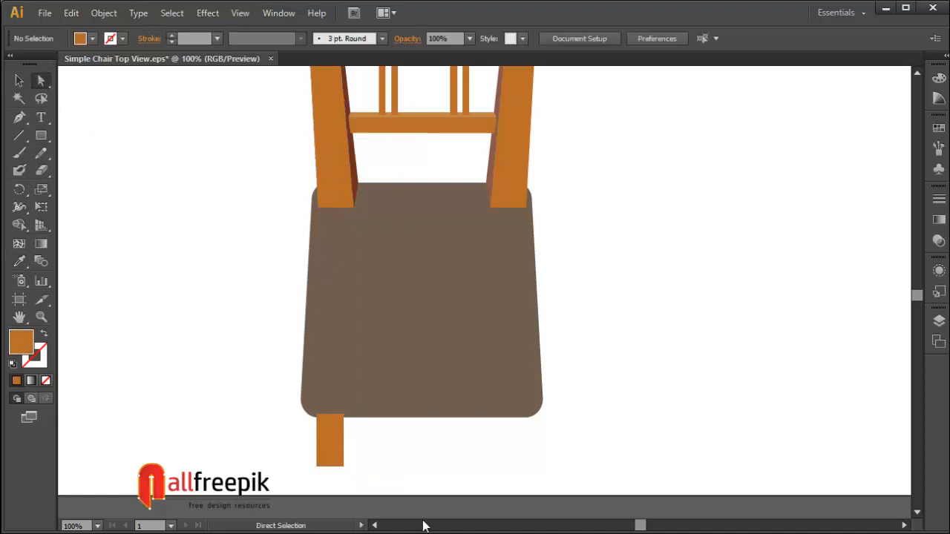
left_click(330, 443)
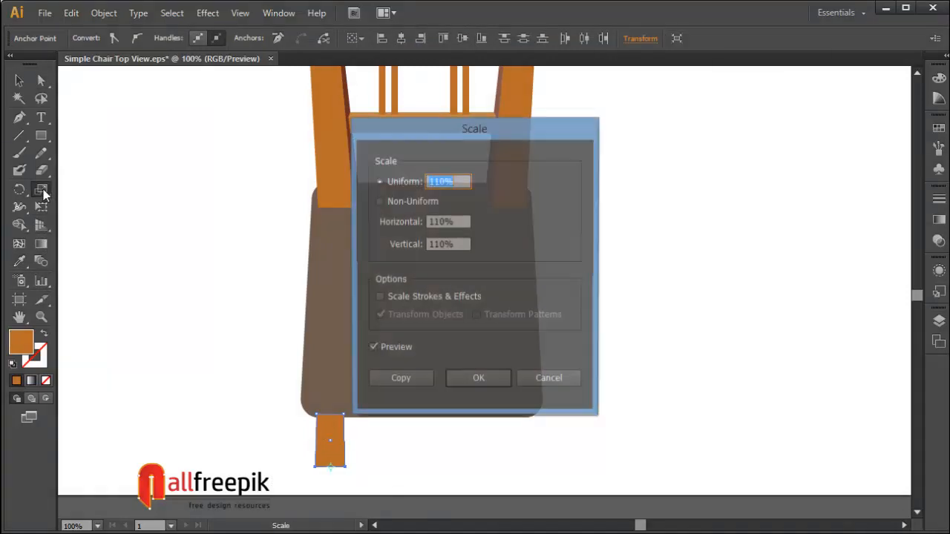
type("80")
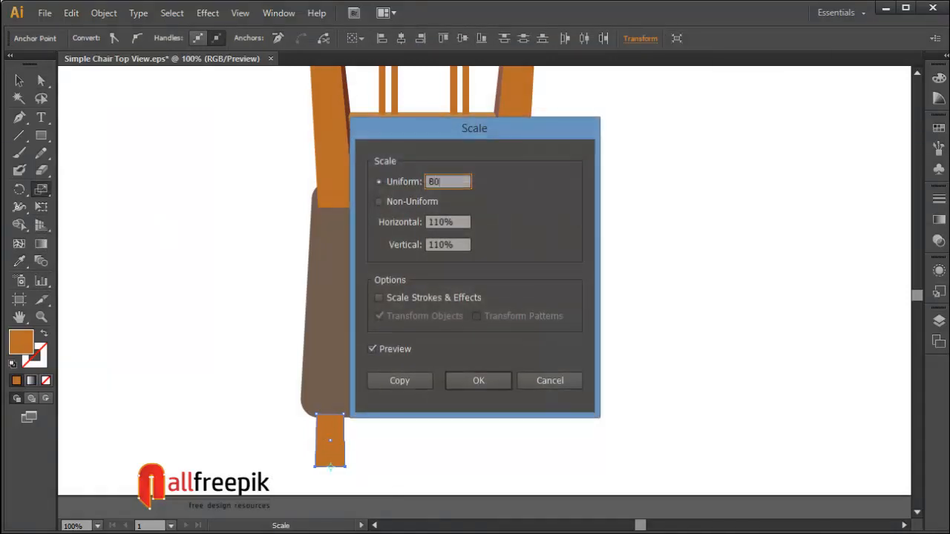
left_click(478, 380)
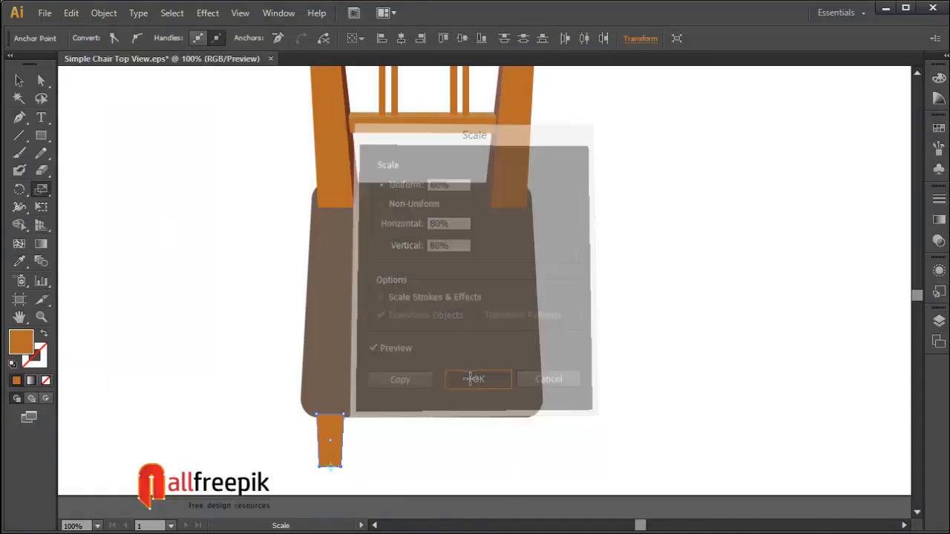
Copy the leg under the right corner and send both legs behind the seat.
left_click(478, 380)
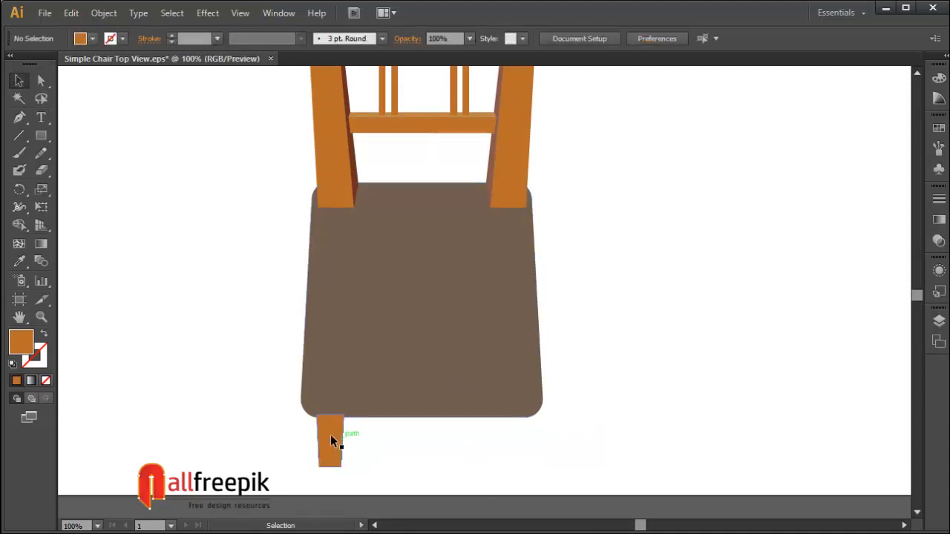
left_click_drag(333, 442, 520, 443)
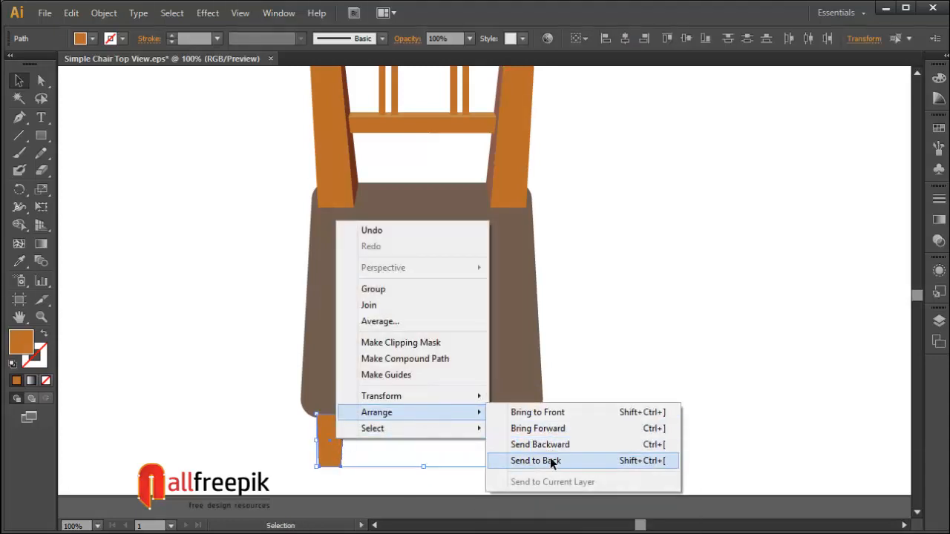
left_click(536, 460)
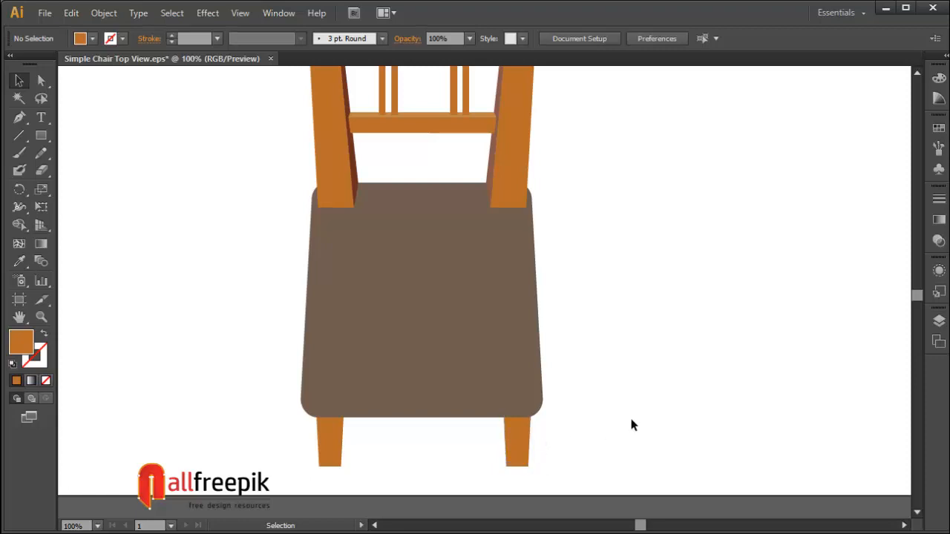